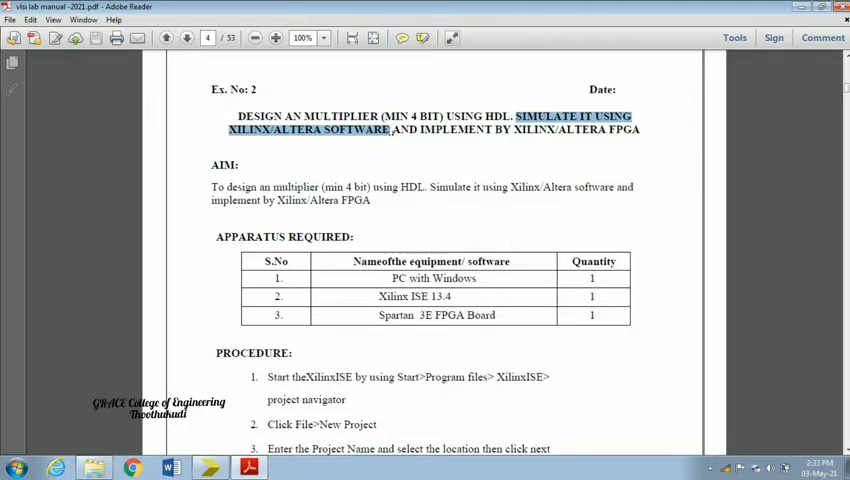
mouse_move(434, 158)
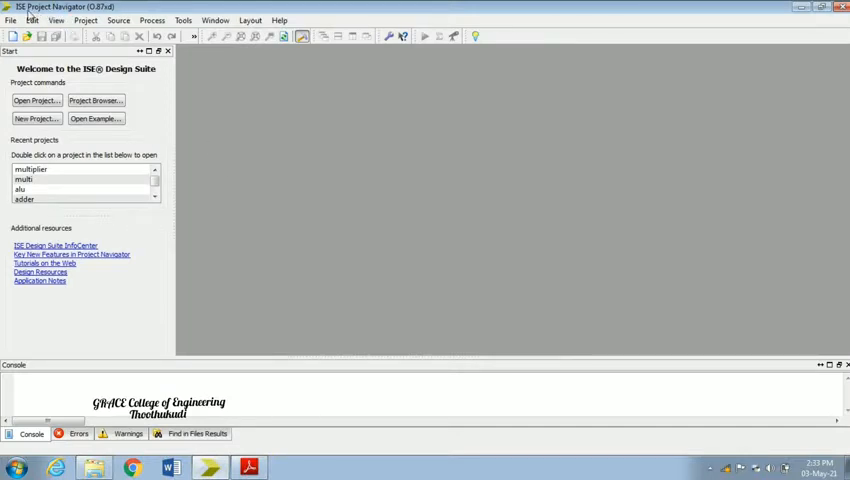
Start a new project and enter the name 'multipliers' with HDL as top-level source type
click(10, 20)
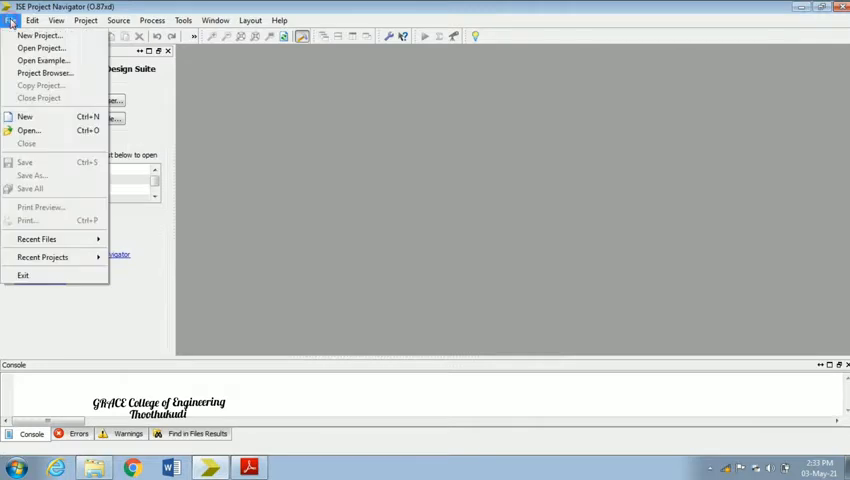
mouse_move(40, 48)
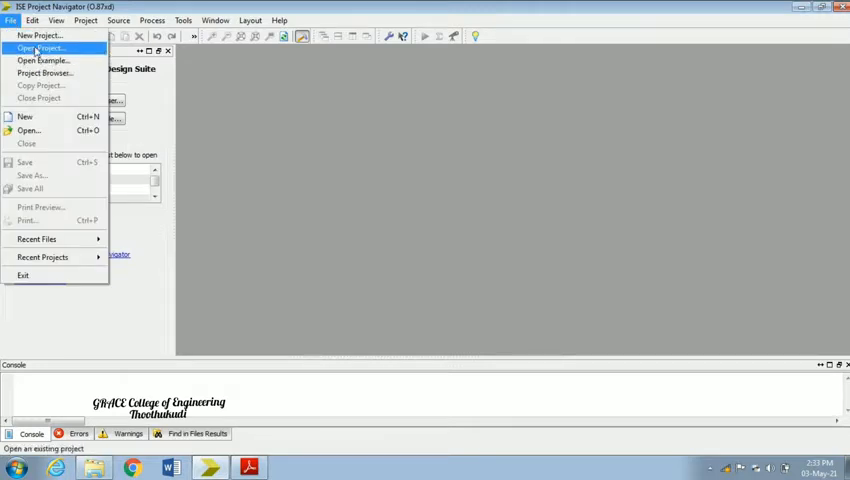
mouse_move(40, 36)
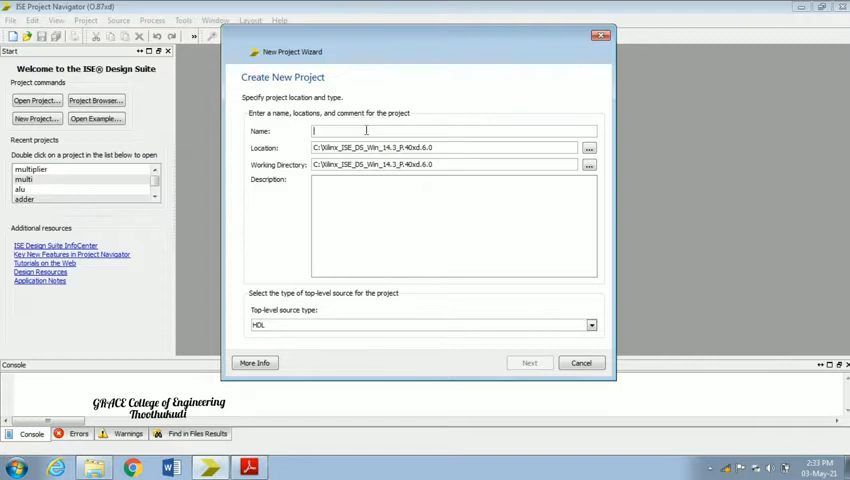
text(mul)
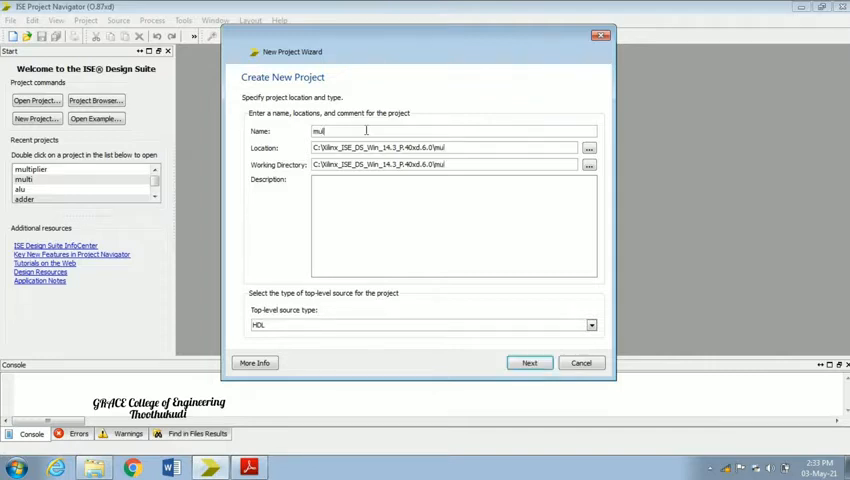
text(tipl)
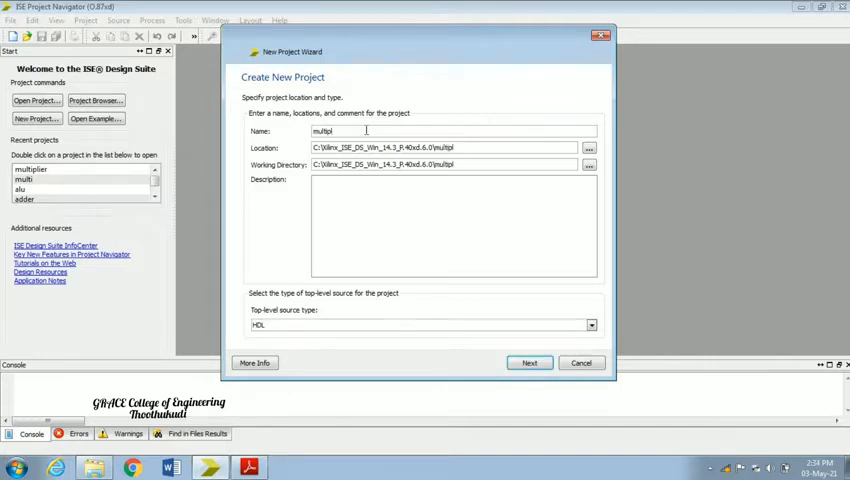
text(t)
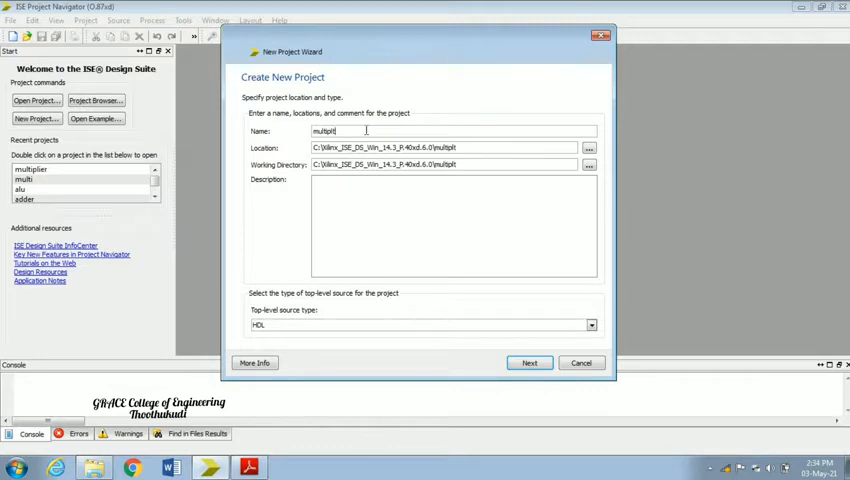
text(iers)
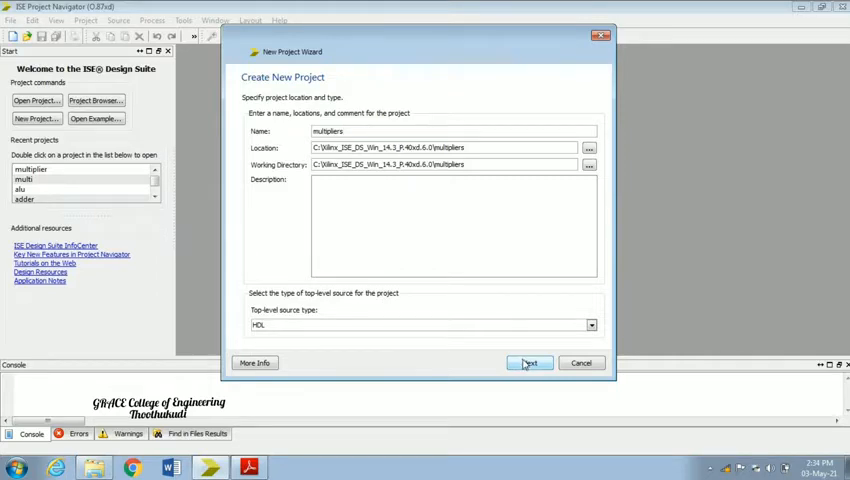
Advance to Project Settings and target a Spartan3E XC3S500E, FT256, speed -4, Verilog
click(528, 362)
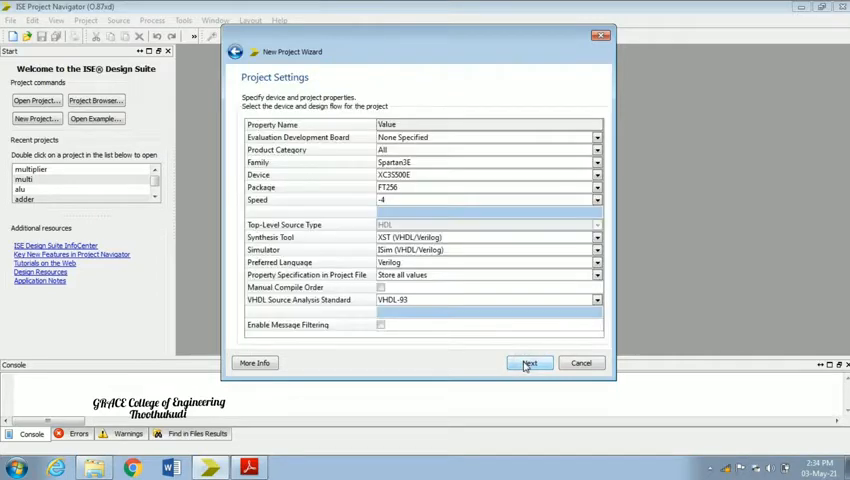
mouse_move(410, 164)
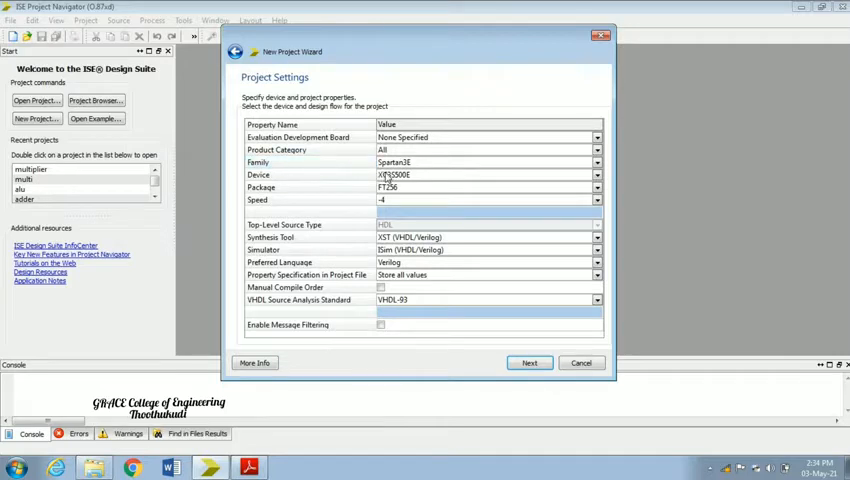
mouse_move(396, 186)
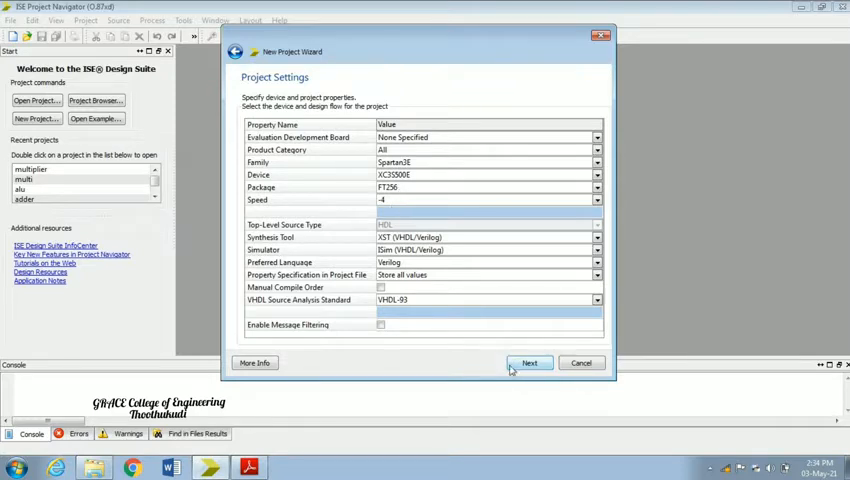
Advance to the Project Summary and highlight the Spartan3E, XST and Verilog settings to check them
click(528, 362)
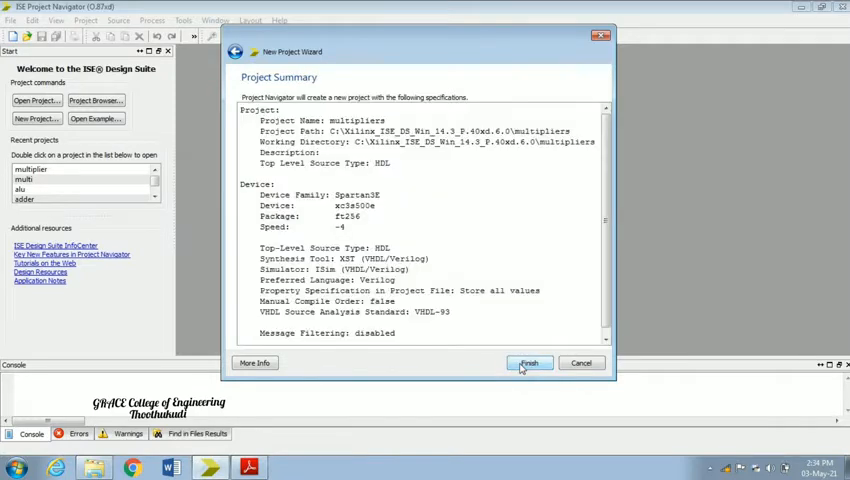
mouse_move(452, 252)
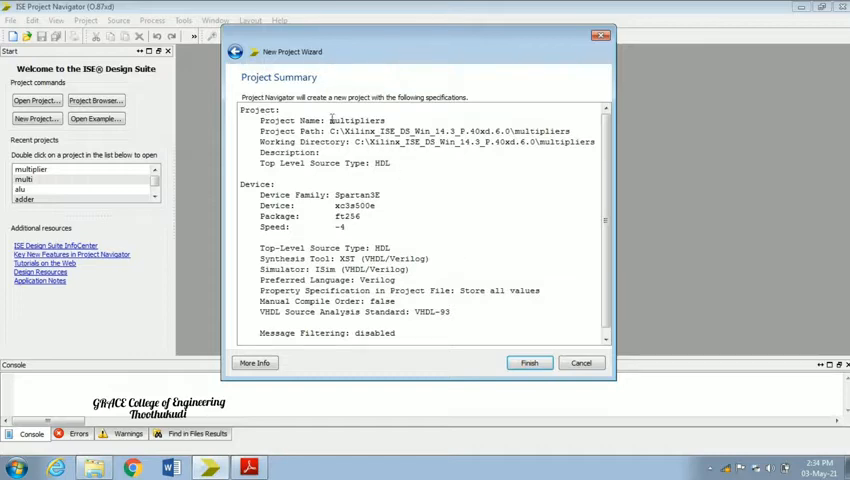
double_click(356, 120)
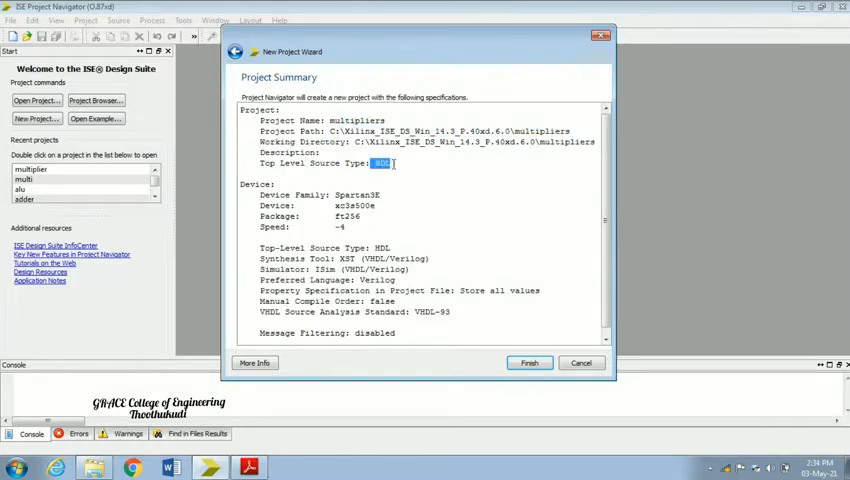
drag(262, 184, 396, 280)
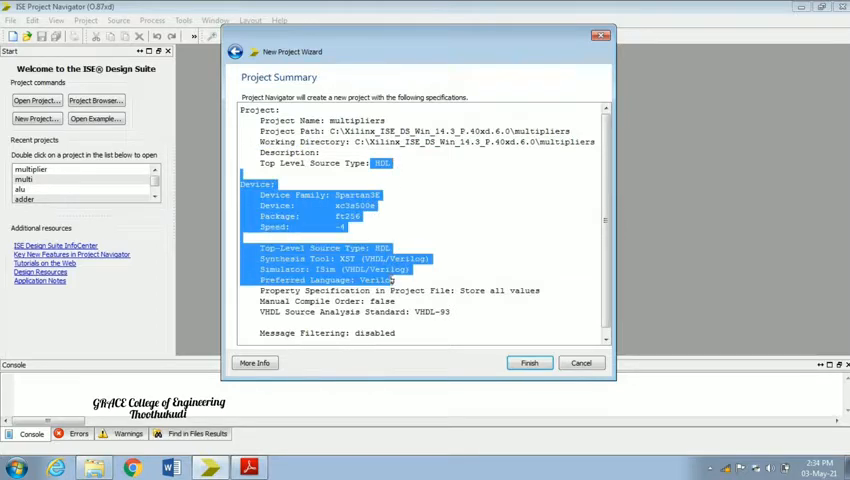
click(400, 216)
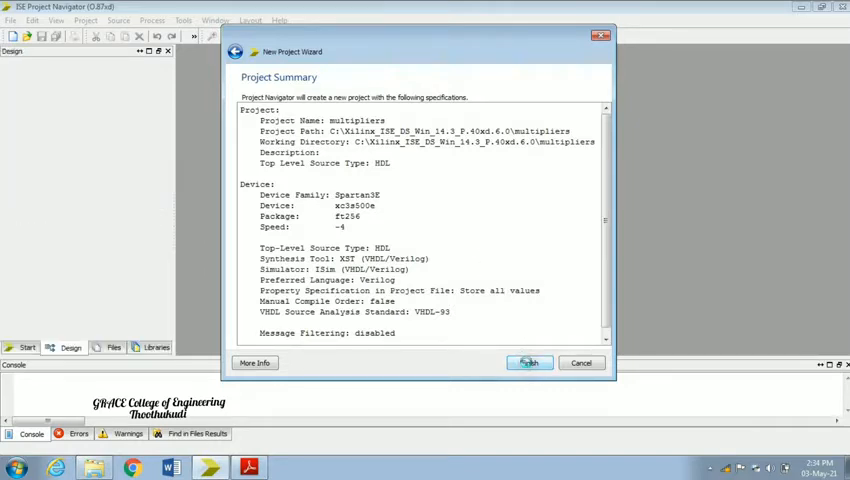
Finish the wizard, creating the multipliers project targeting xc3s500e-4ft256
click(528, 362)
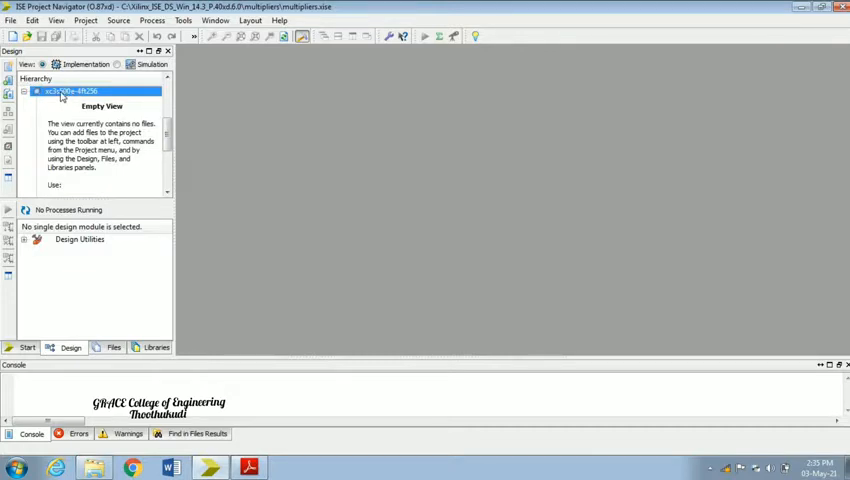
Add a new Verilog Module source to the device and name it 'multipliers'
right_click(70, 92)
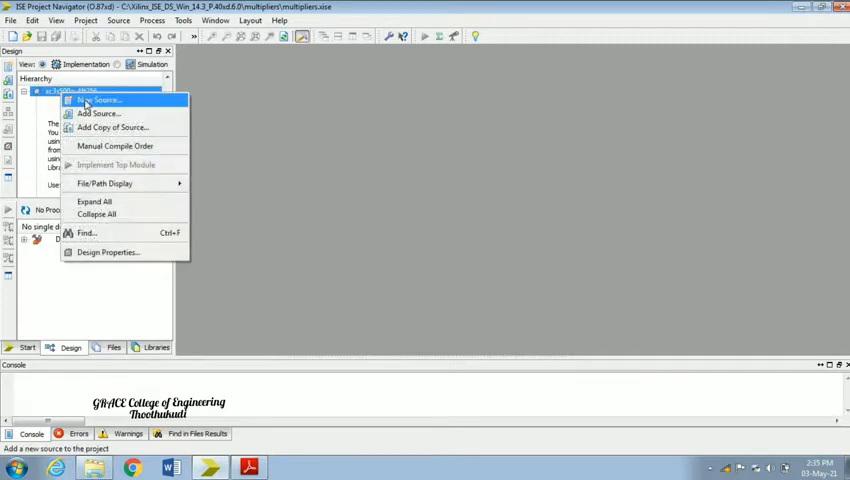
click(96, 100)
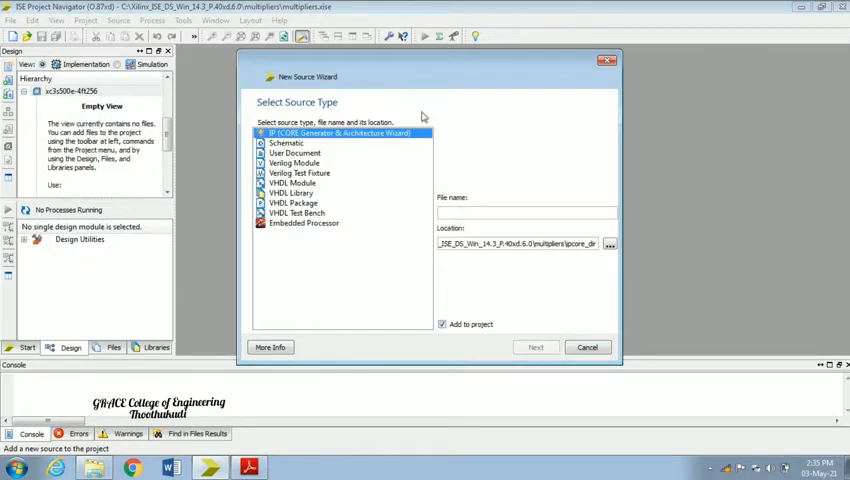
mouse_move(332, 172)
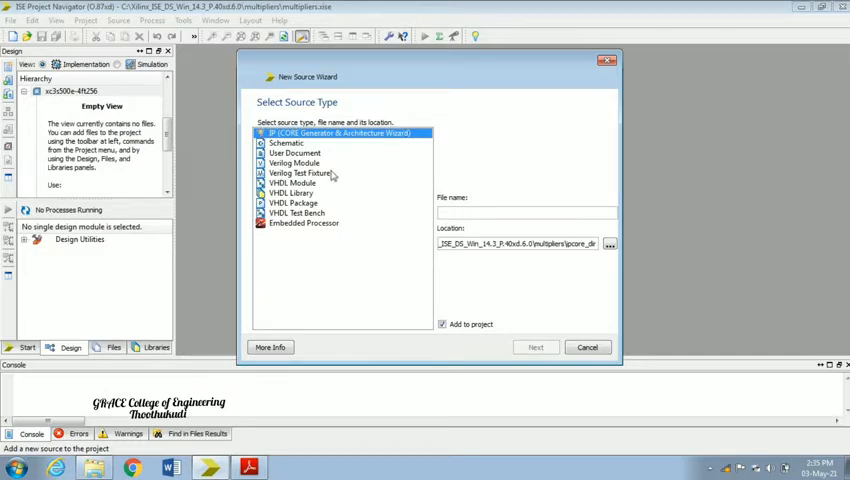
click(294, 164)
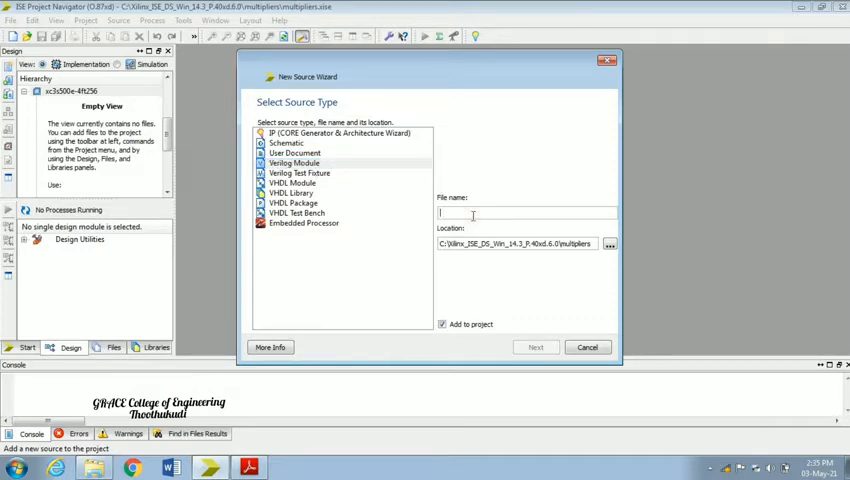
text(multi)
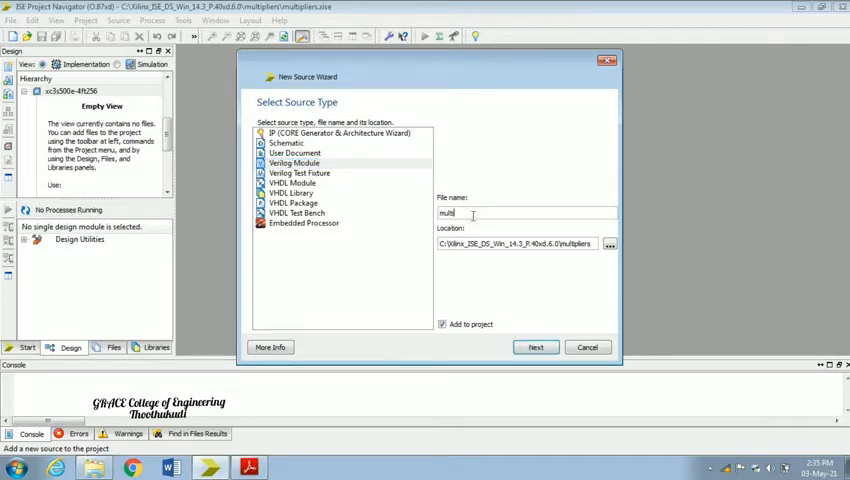
text(pliers)
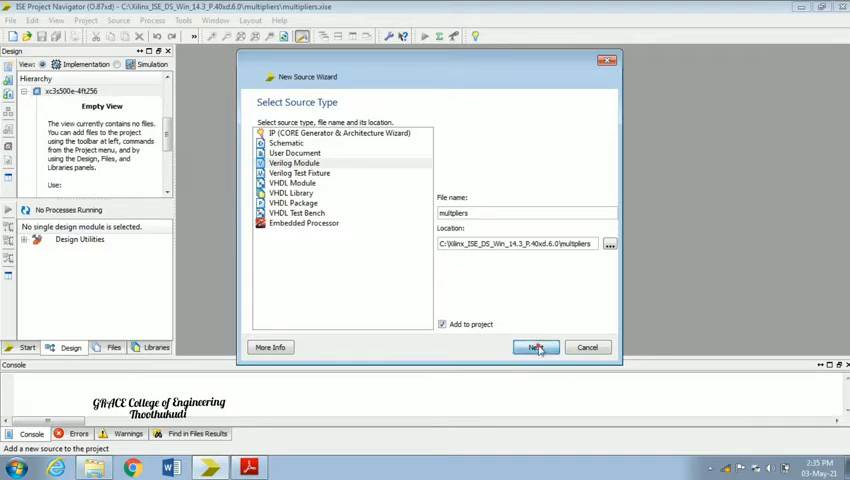
Skip port definition and reach the new source summary
click(536, 348)
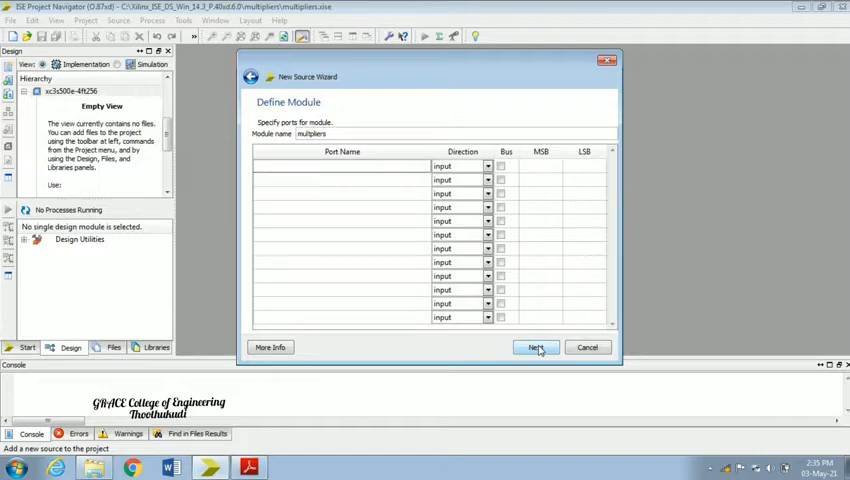
mouse_move(384, 180)
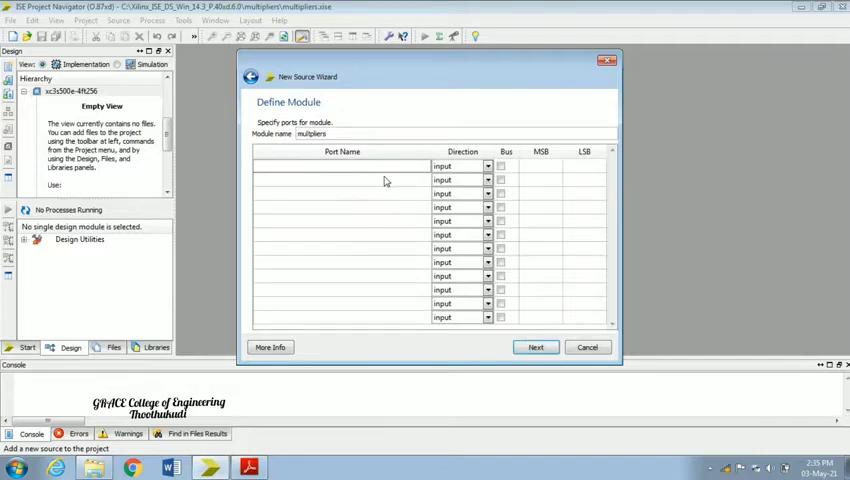
mouse_move(352, 170)
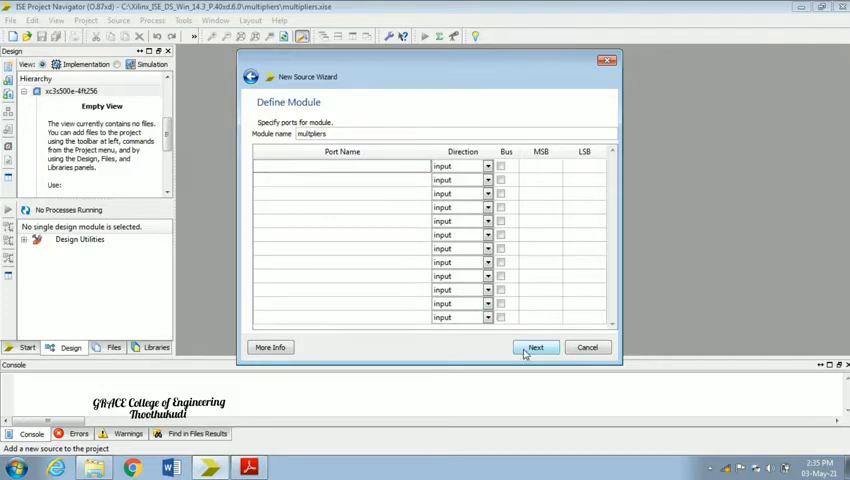
click(536, 348)
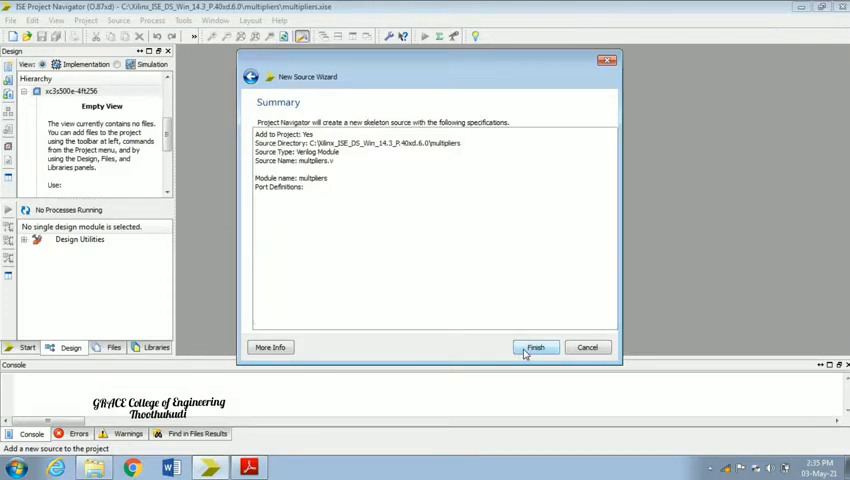
Create multipliers.v, open it and select the empty module skeleton for deletion
click(536, 348)
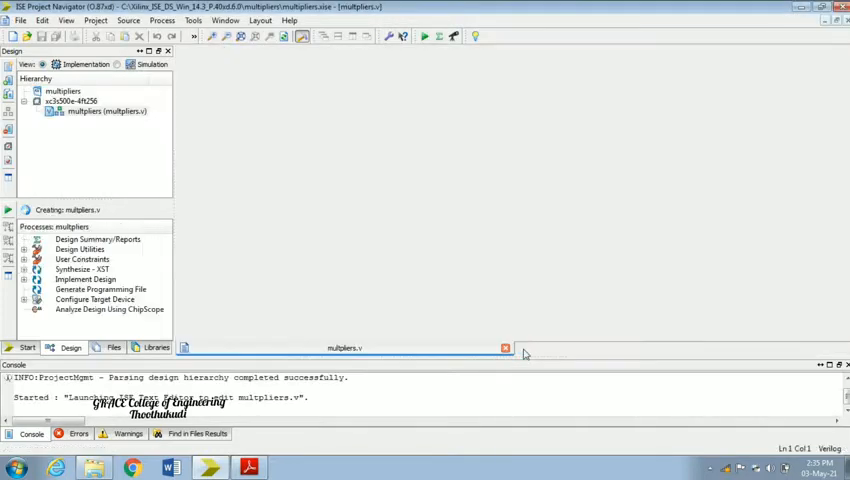
double_click(106, 112)
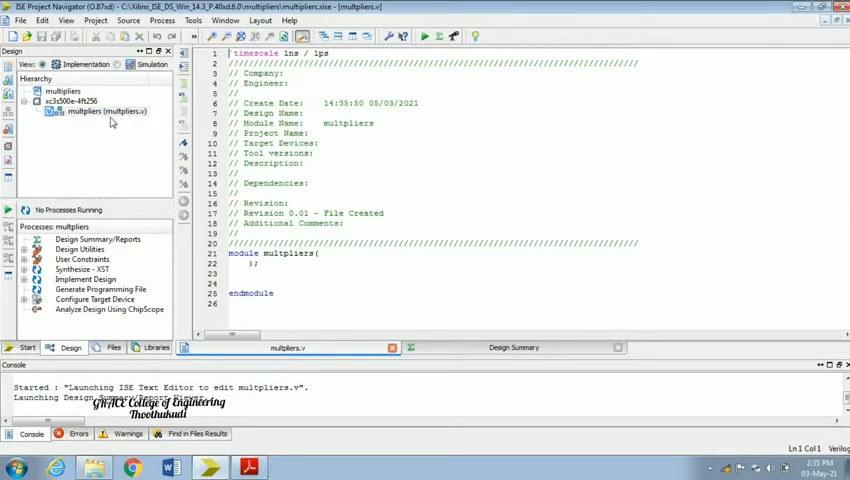
click(100, 112)
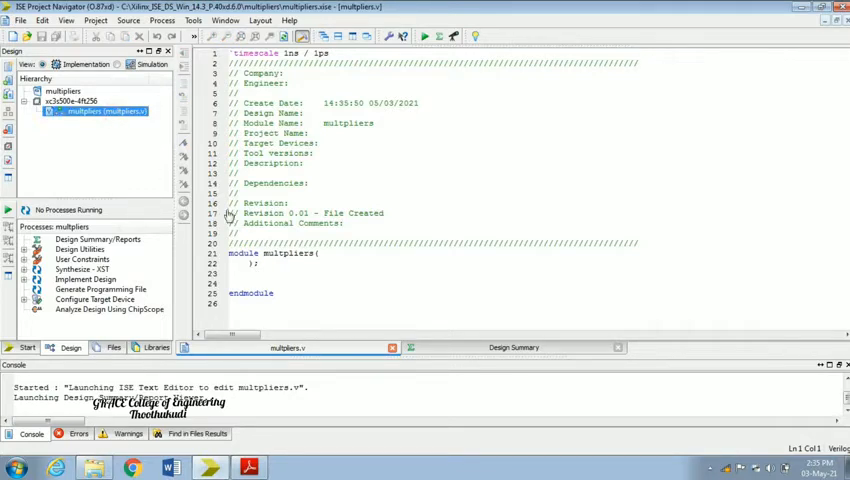
click(232, 284)
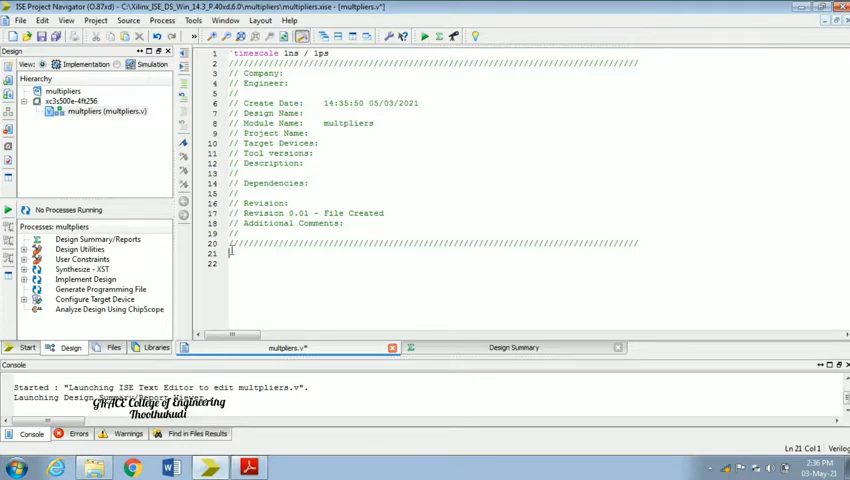
Paste the multiplier code and split the input, output and wire declarations onto separate lines
scroll(down, 3)
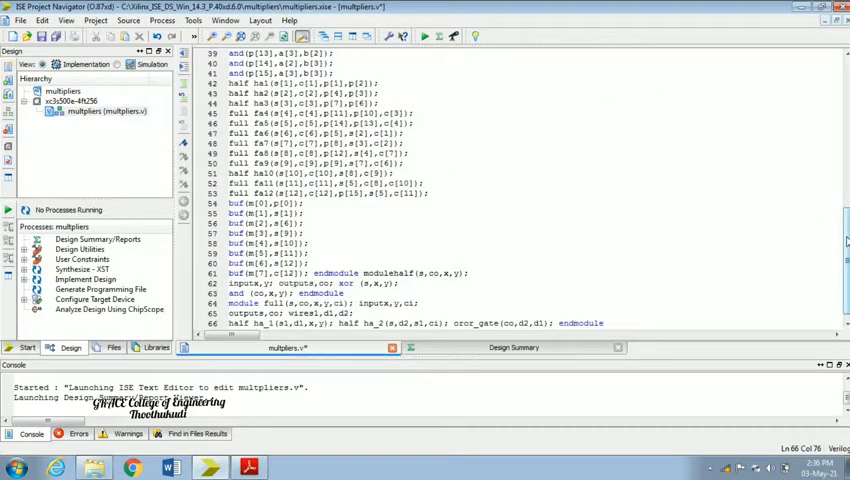
scroll(up, 3)
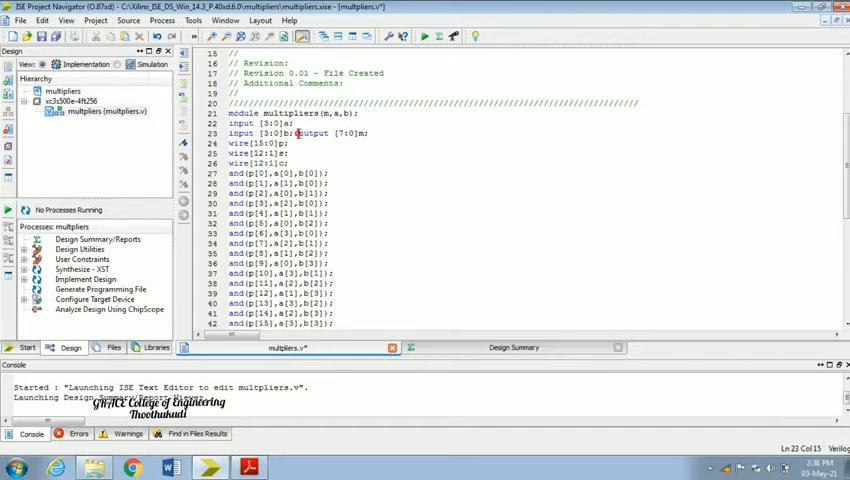
key(Return)
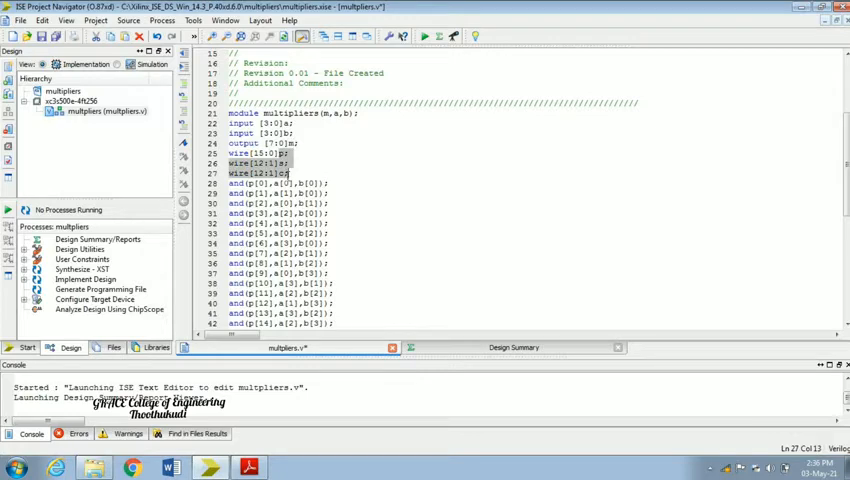
click(270, 152)
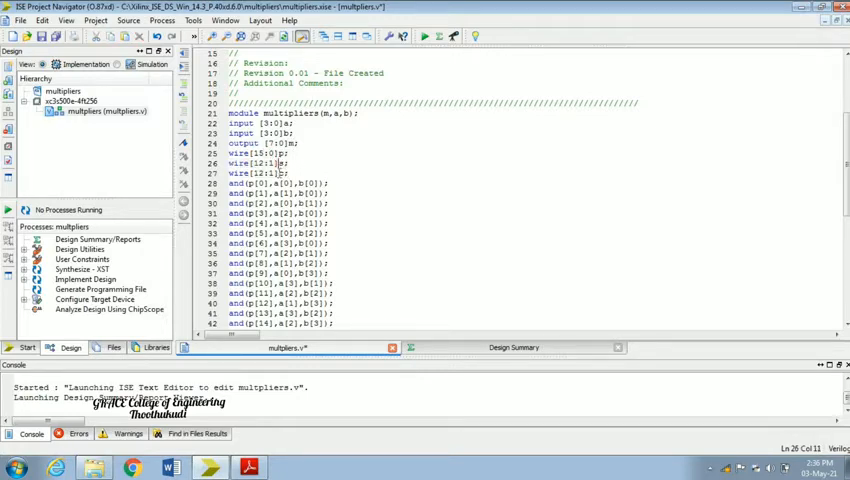
click(280, 172)
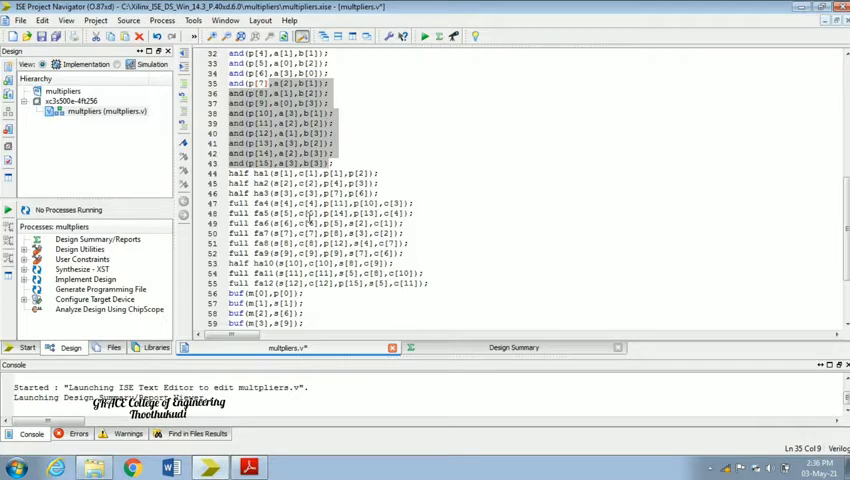
click(248, 172)
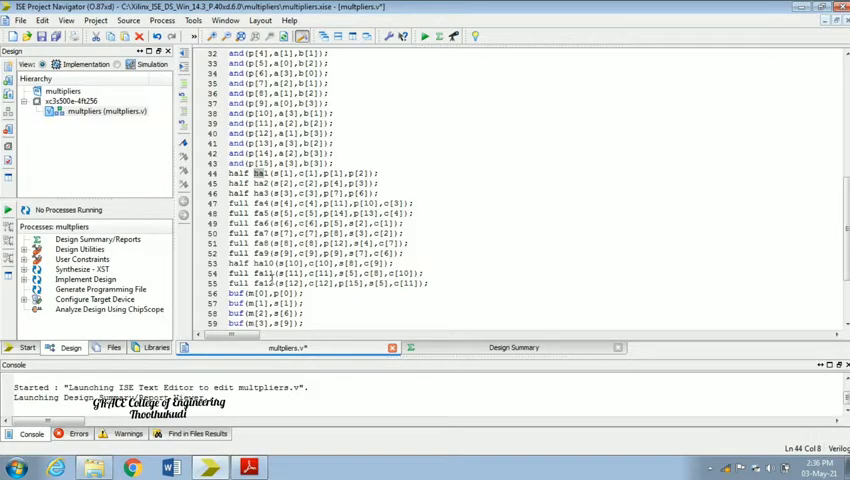
Split the half-adder and full-adder module statements onto separate lines
scroll(down, 3)
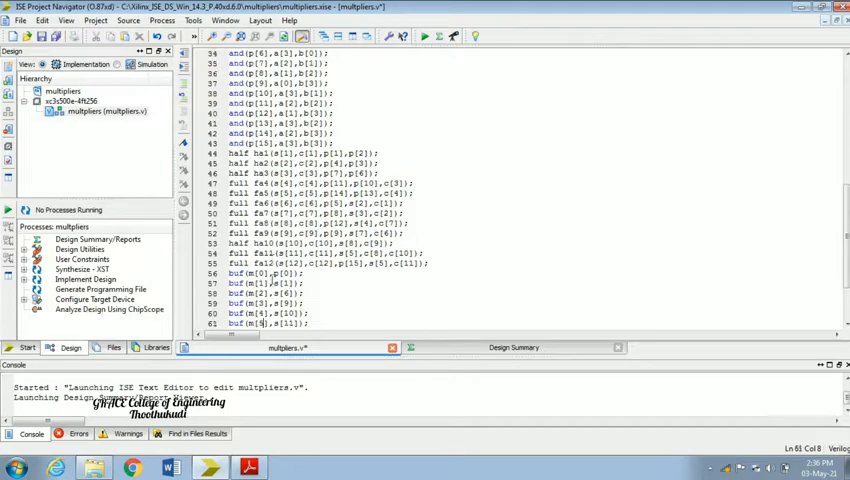
scroll(down, 3)
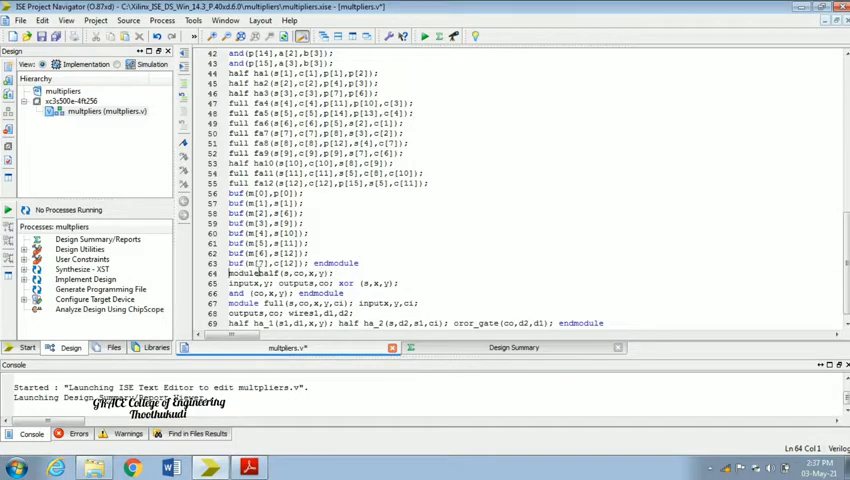
click(260, 284)
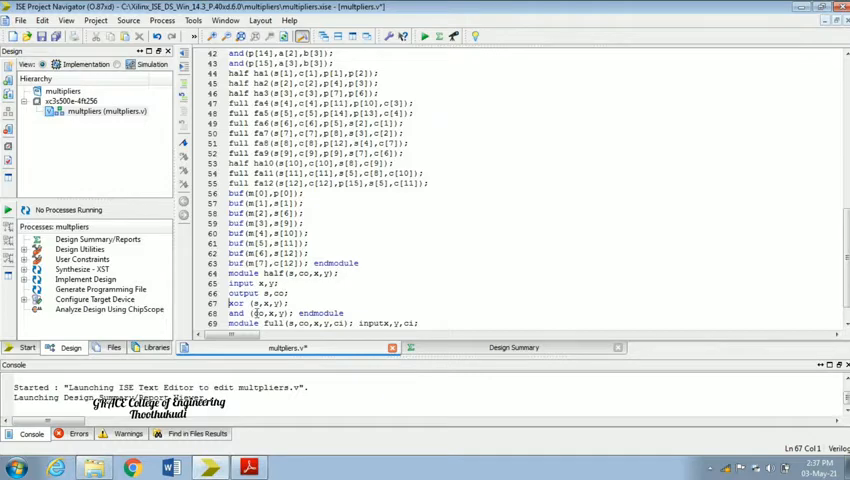
scroll(down, 3)
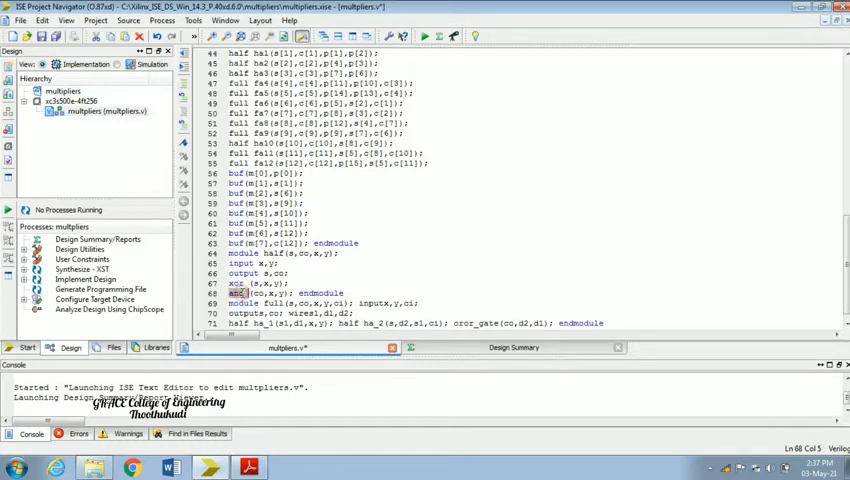
click(300, 292)
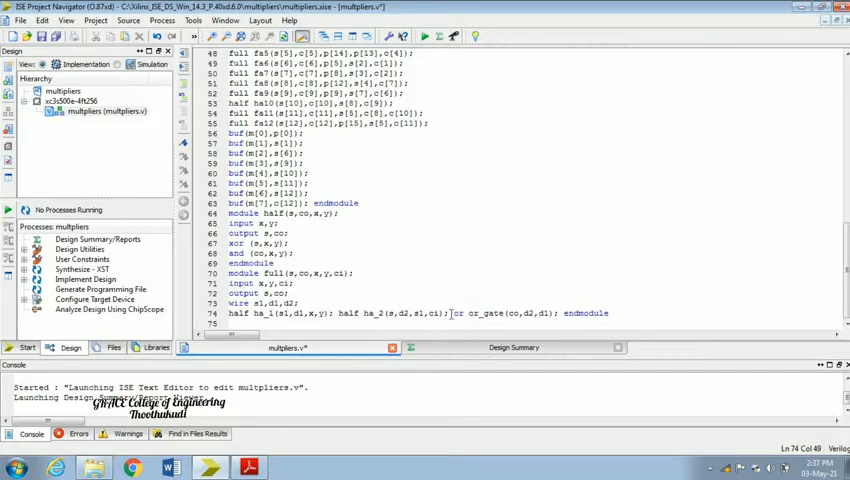
key(Return)
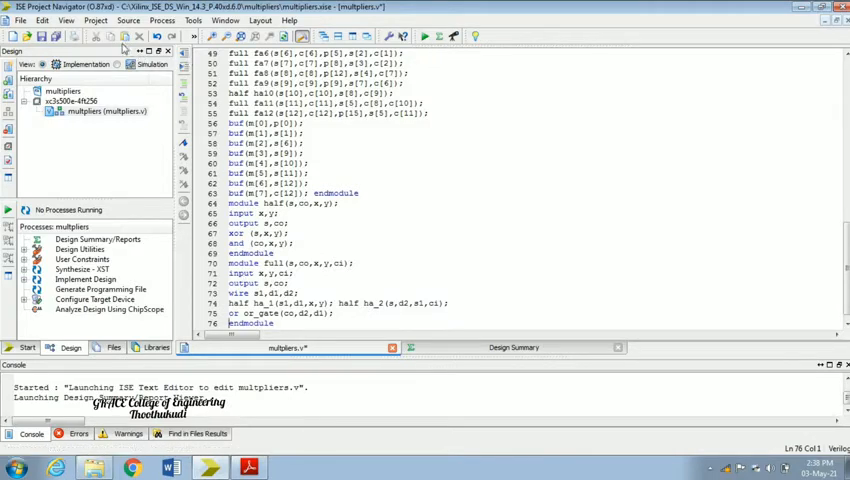
mouse_move(42, 36)
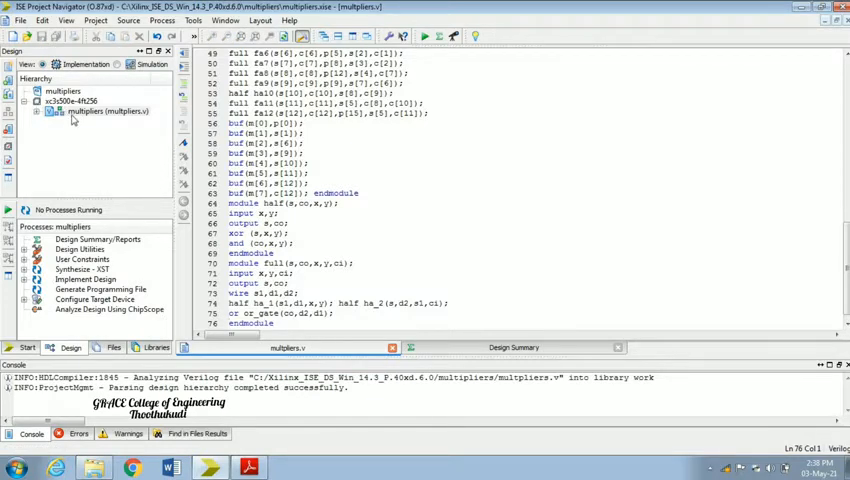
Select the multiplier source, expand Synthesize - XST and run Check Syntax on it
click(104, 112)
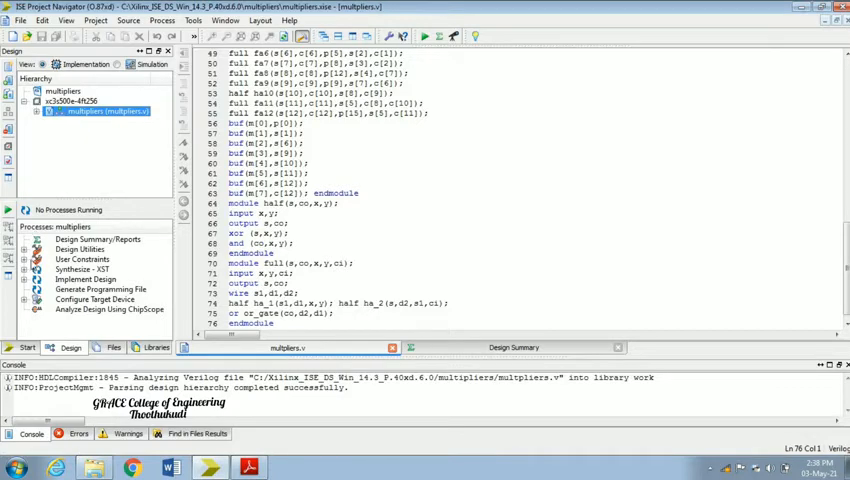
click(26, 268)
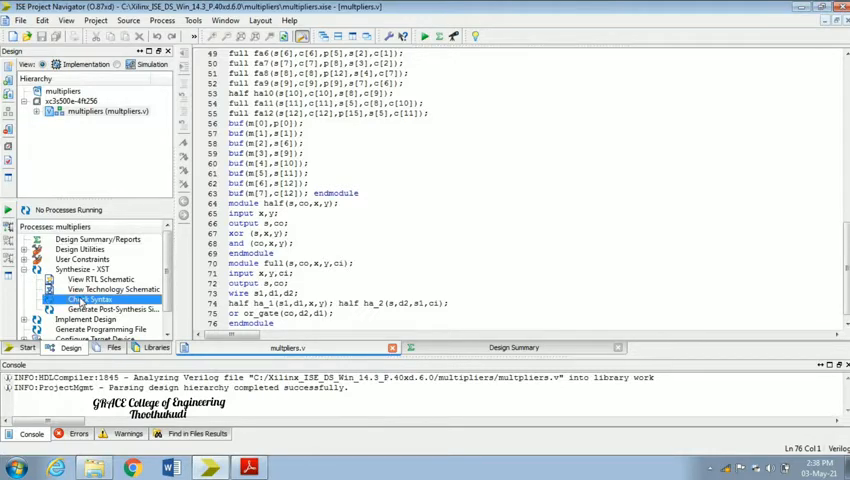
right_click(90, 300)
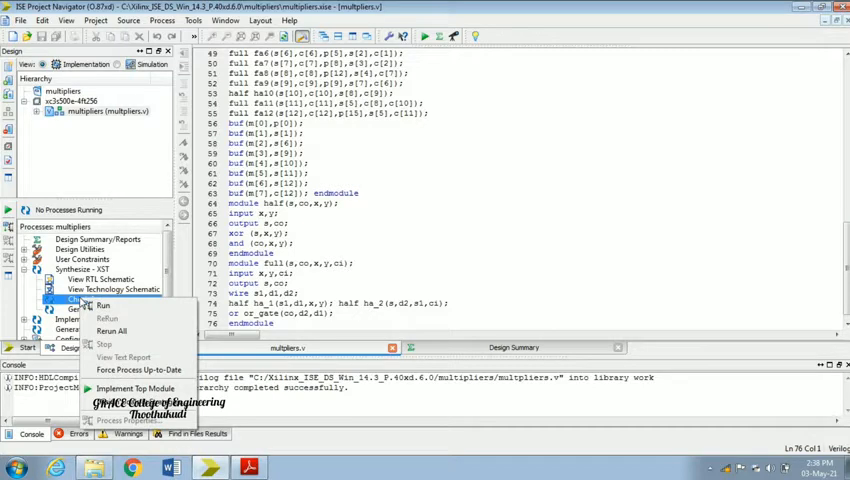
mouse_move(104, 304)
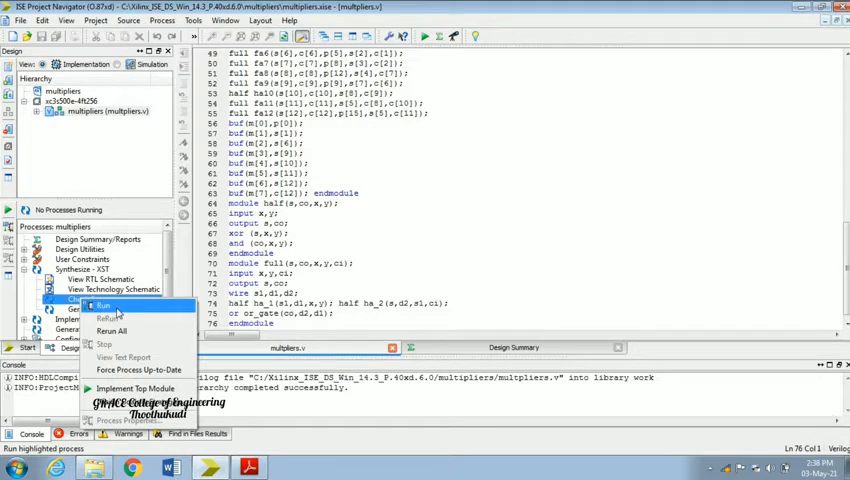
click(104, 304)
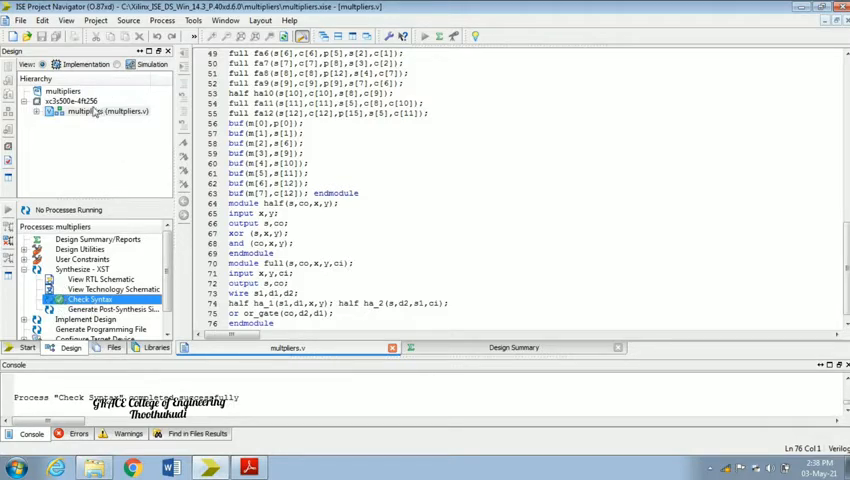
click(70, 100)
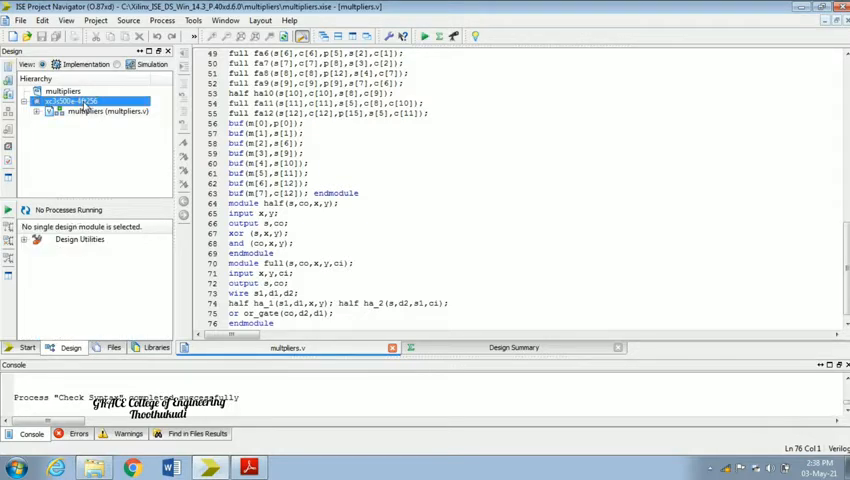
Add a new Verilog Test Fixture source named 'multiplier_test'
right_click(76, 100)
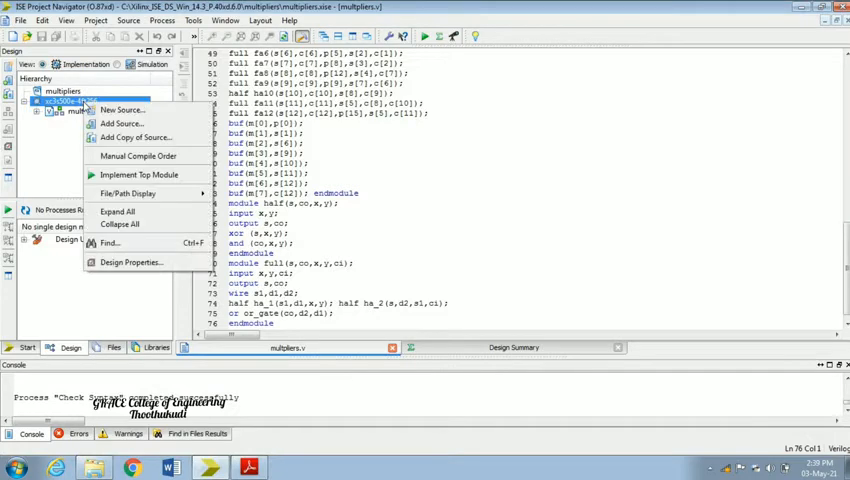
click(122, 108)
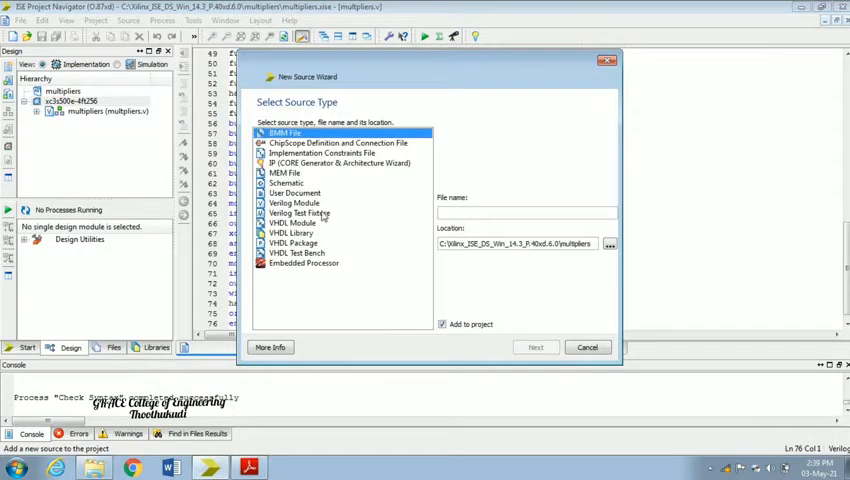
click(298, 212)
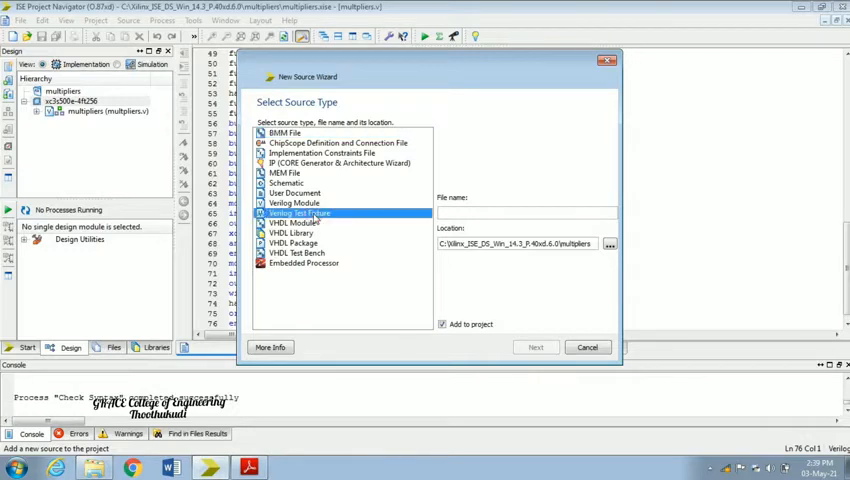
mouse_move(420, 224)
text(multipliers)
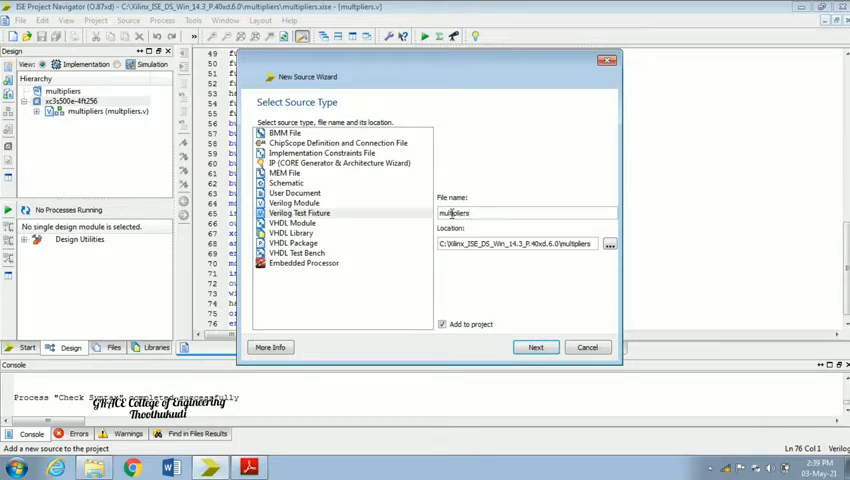
text(_test)
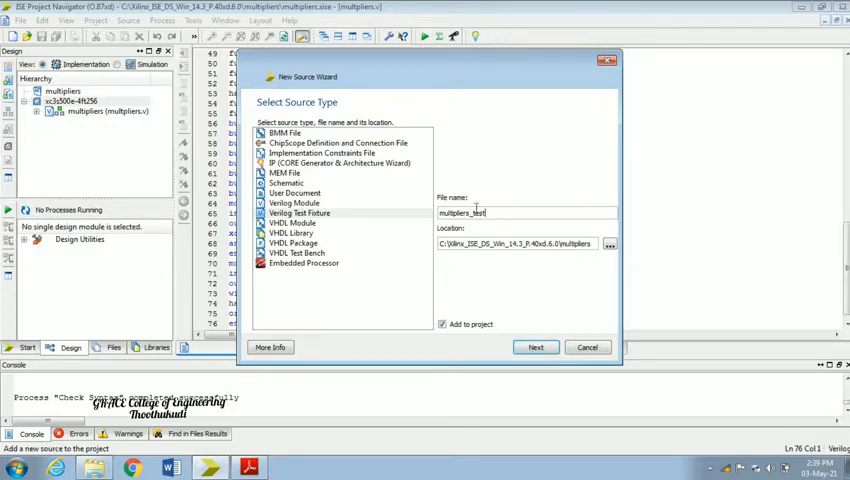
Associate the fixture with the multiplier module and reach the wizard summary
click(536, 348)
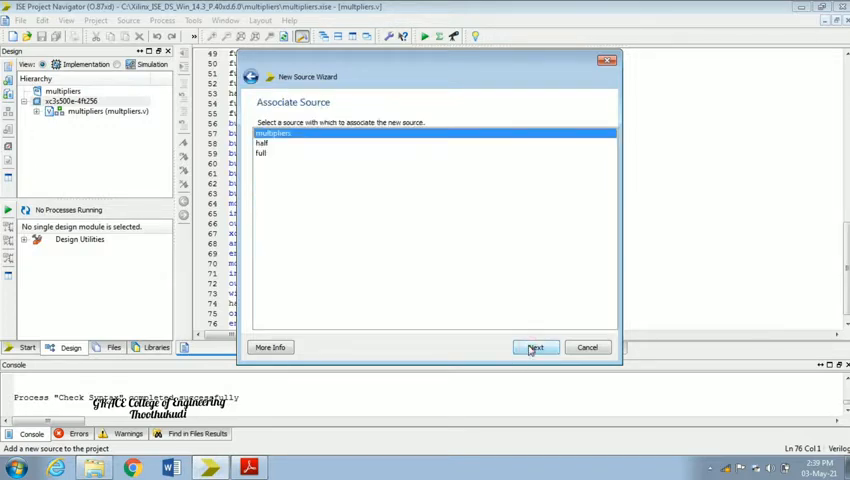
click(536, 348)
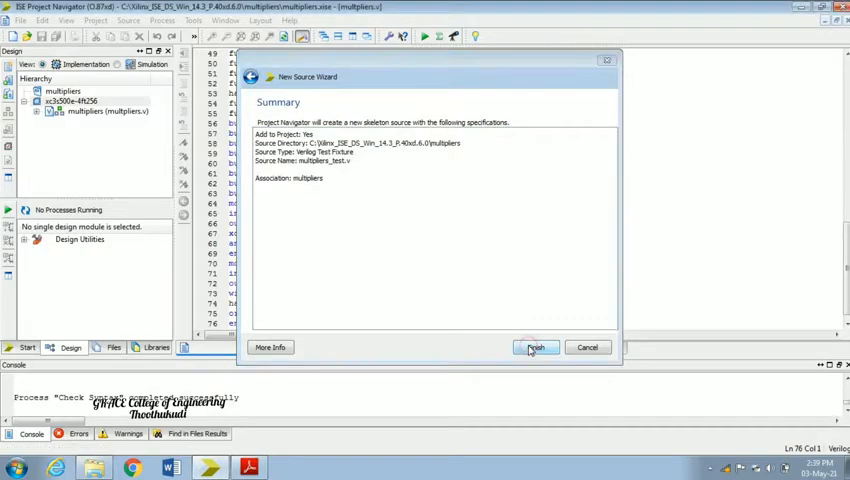
click(536, 348)
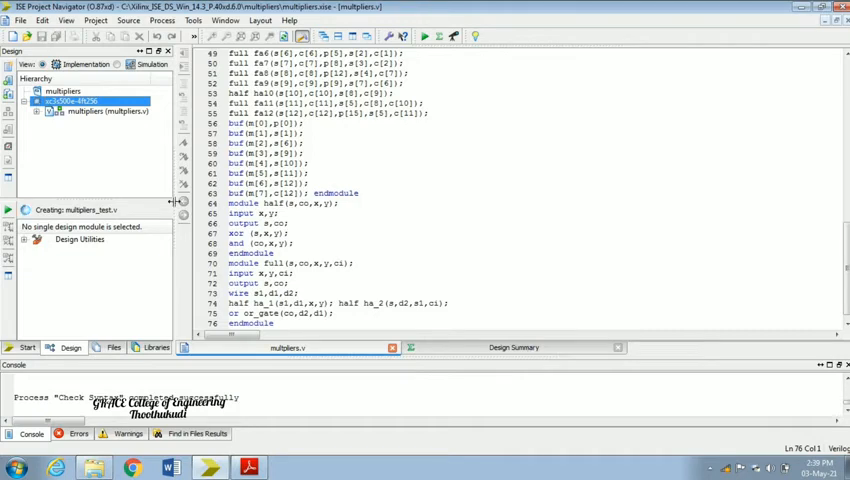
In Simulation view select multipliers_test and run the ISim Behavioral Check Syntax
click(596, 348)
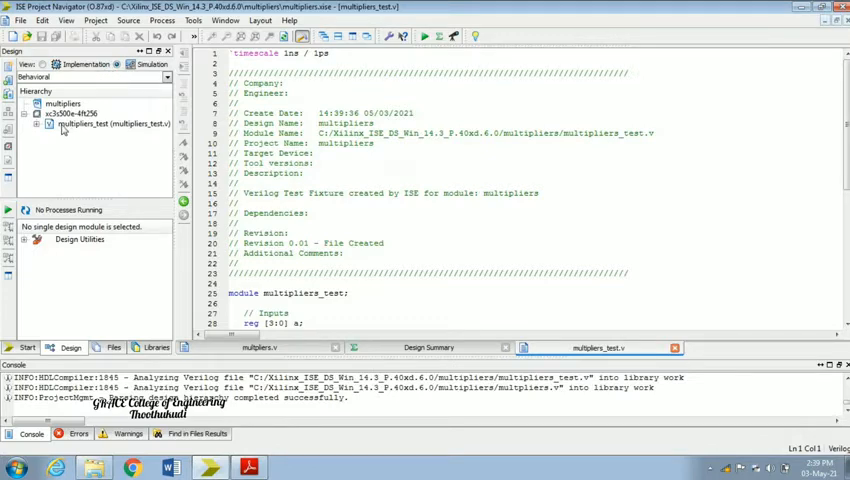
click(100, 122)
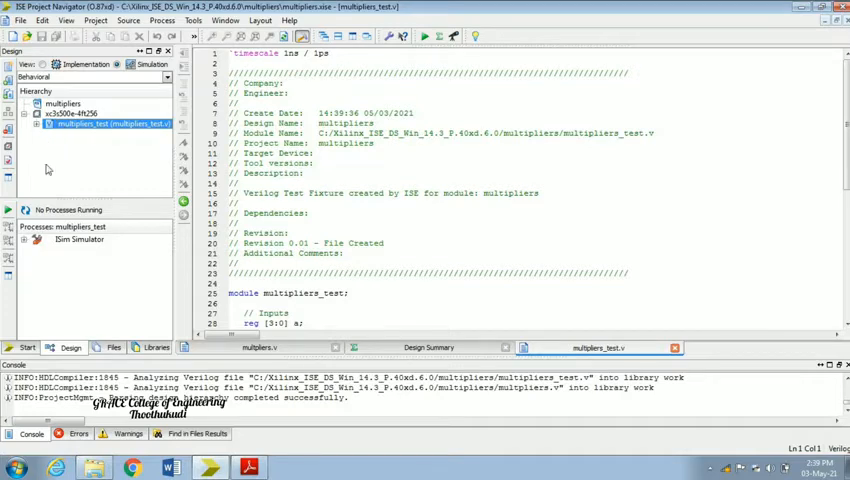
click(26, 240)
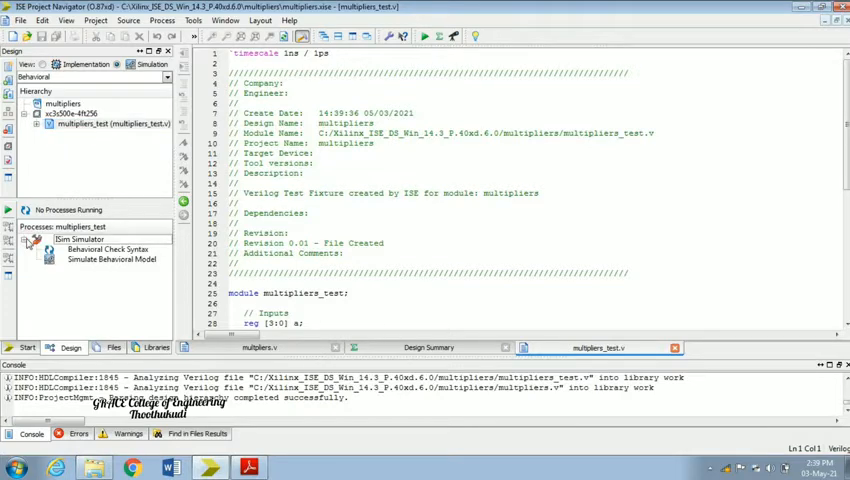
click(108, 250)
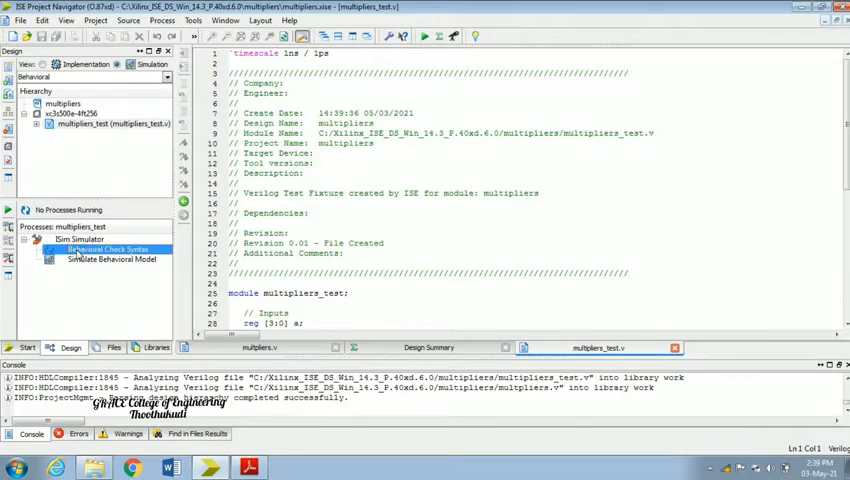
double_click(108, 250)
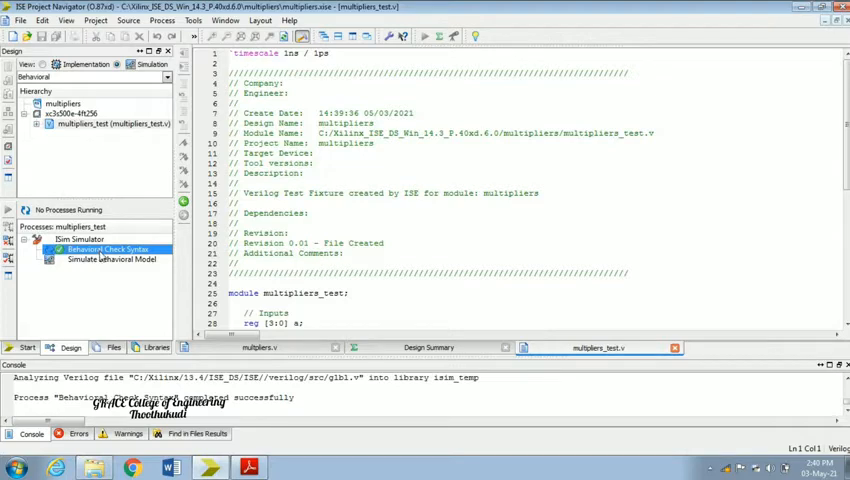
Run Simulate Behavioral Model on the testbench
click(114, 260)
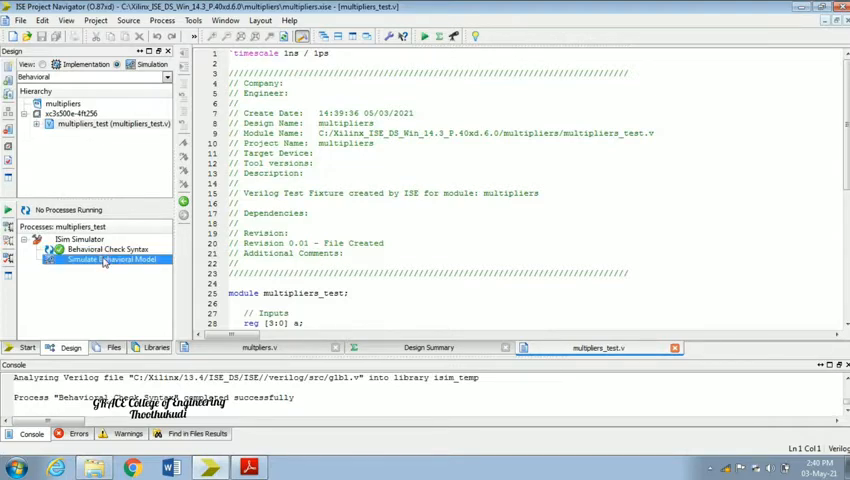
right_click(104, 260)
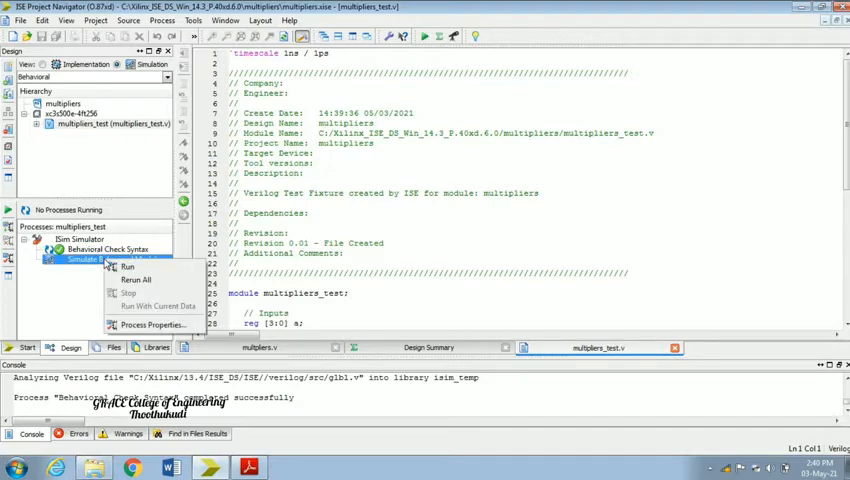
click(128, 266)
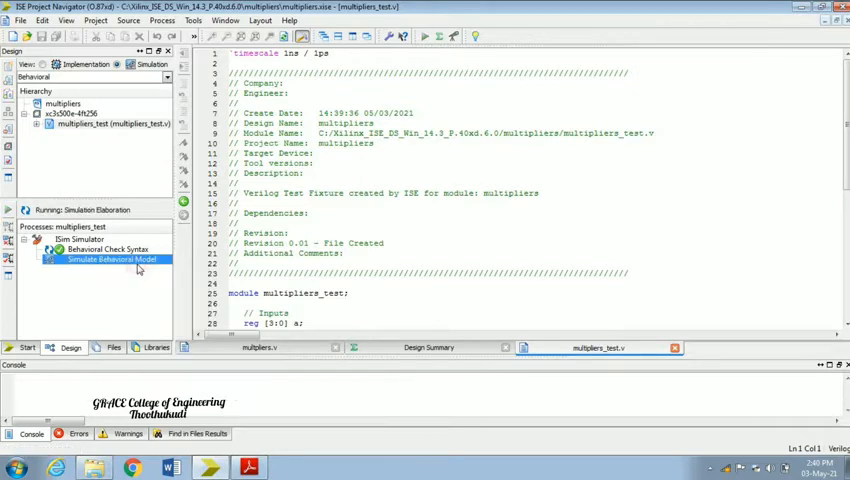
double_click(104, 260)
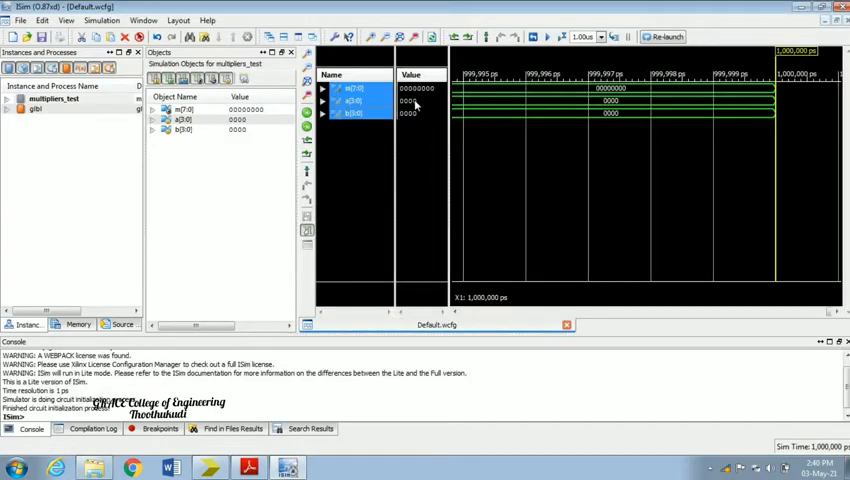
Force a constant on input a with Unsigned Decimal radix and value 10
click(352, 100)
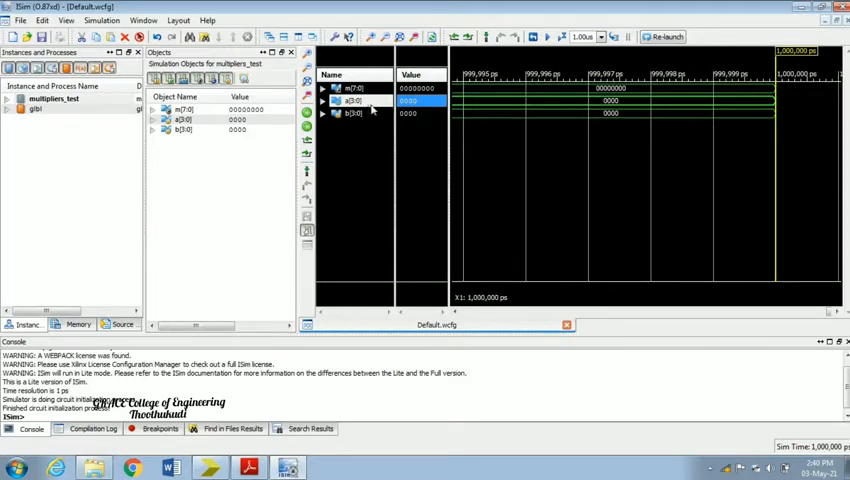
click(356, 112)
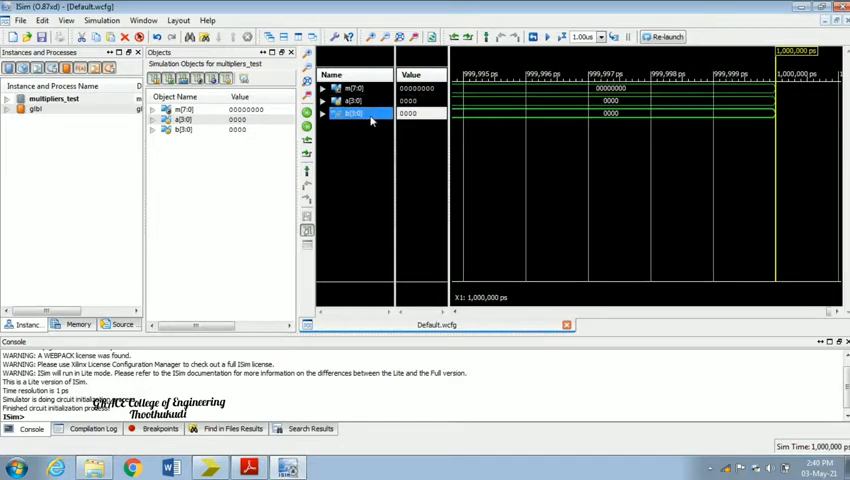
click(356, 100)
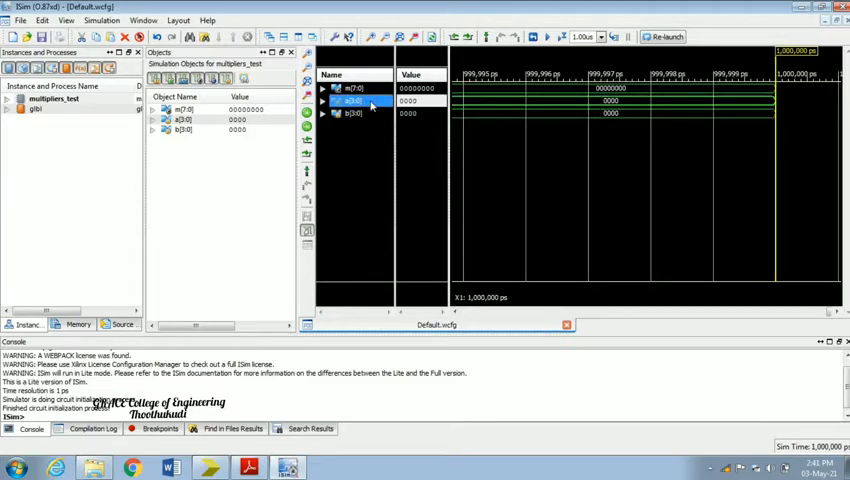
right_click(352, 100)
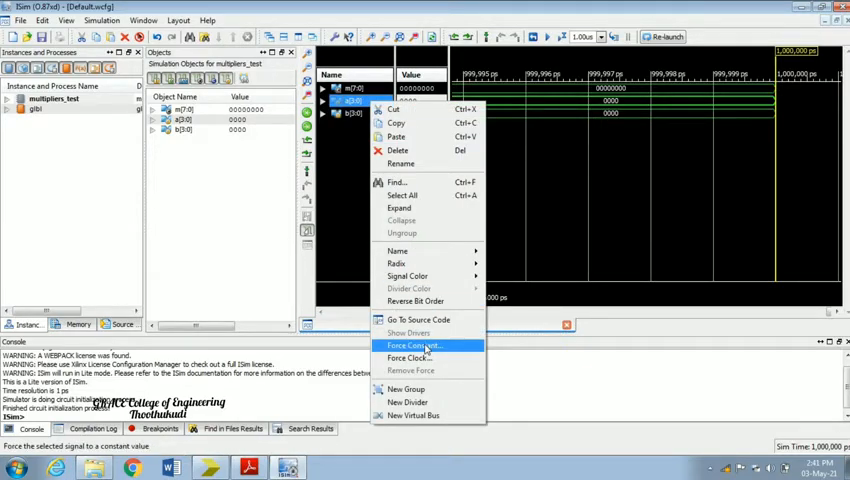
click(410, 344)
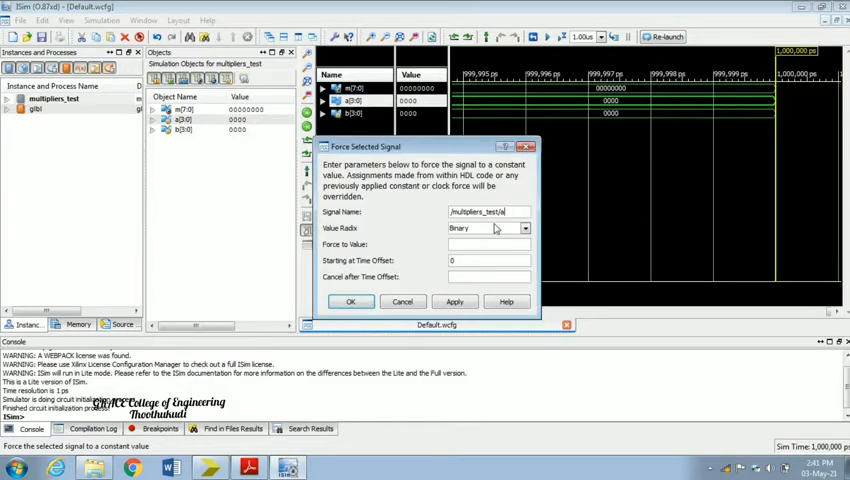
click(524, 228)
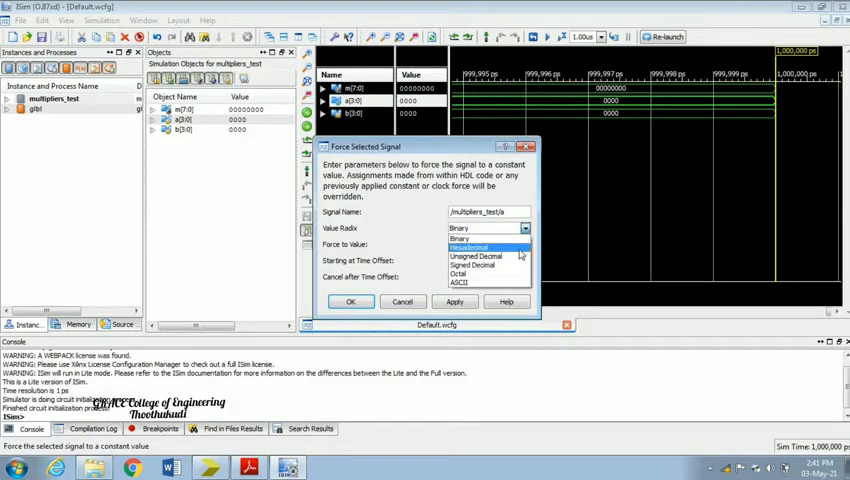
click(470, 258)
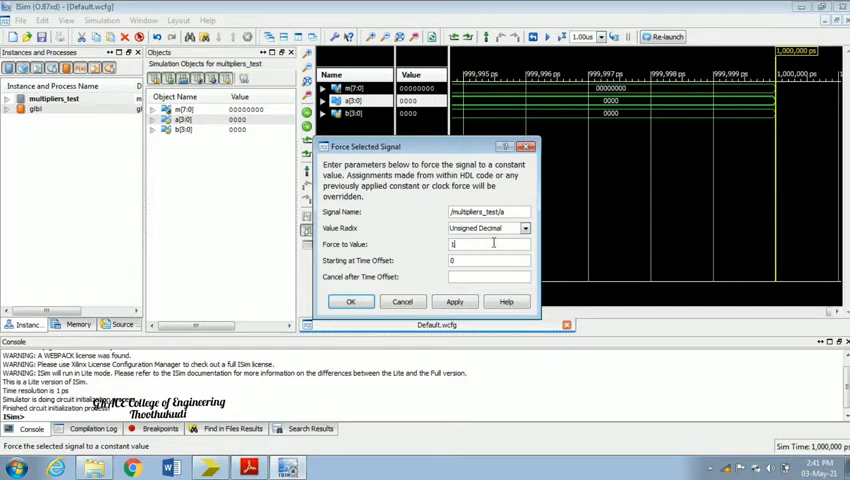
text(0)
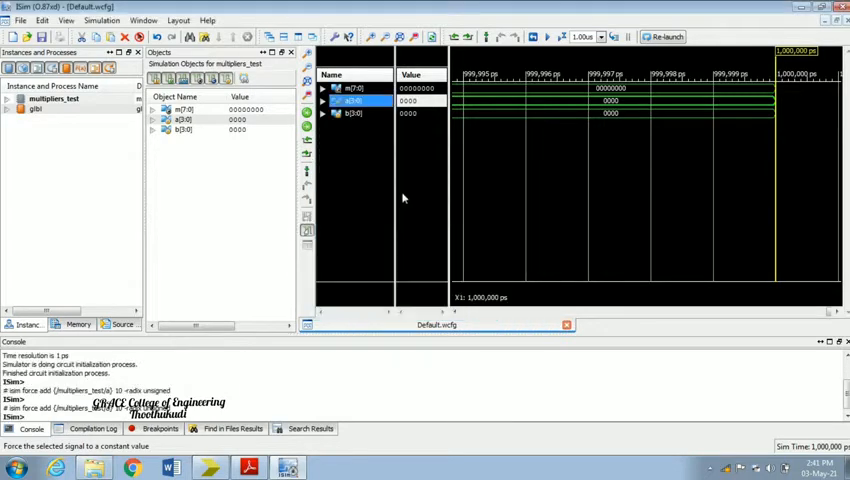
Force a constant on input b with Unsigned Decimal radix and value 10, and confirm
right_click(356, 112)
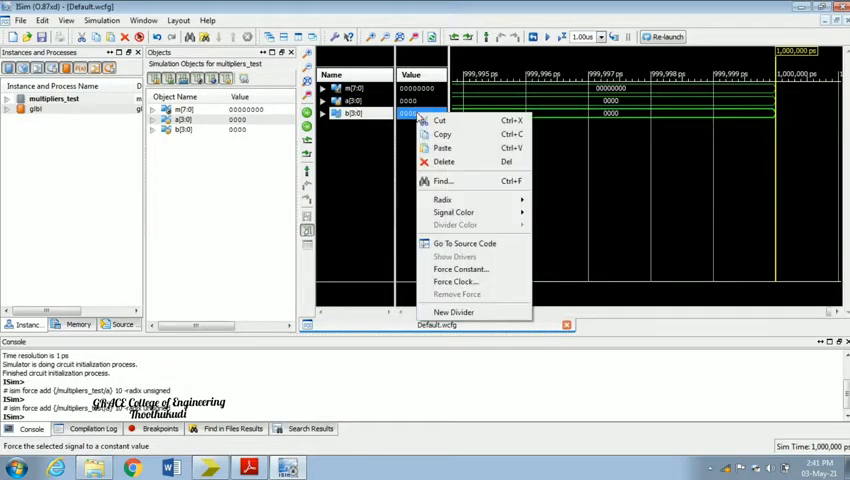
click(460, 268)
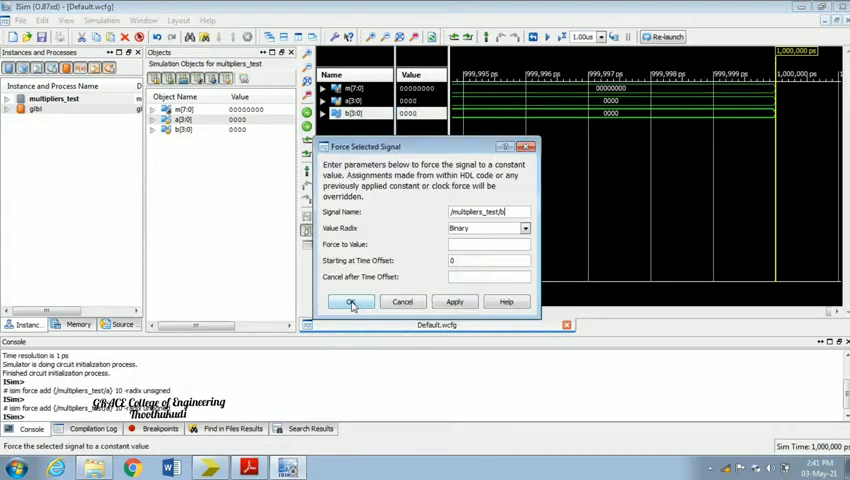
click(524, 228)
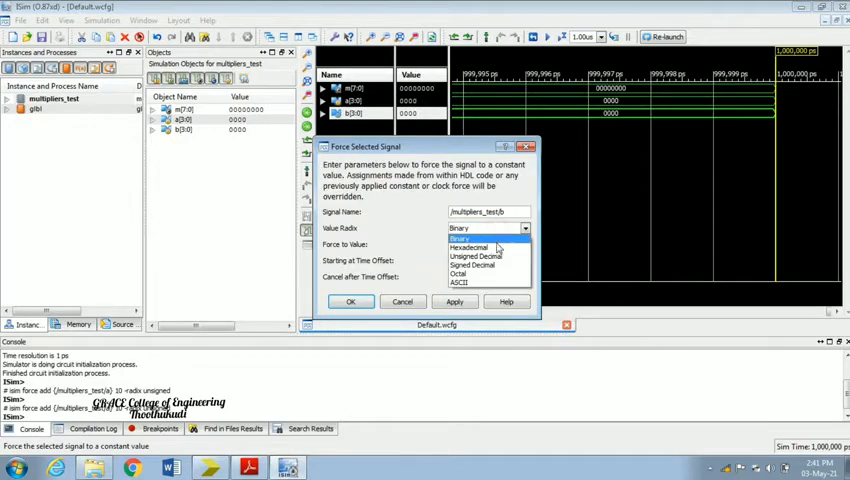
click(478, 256)
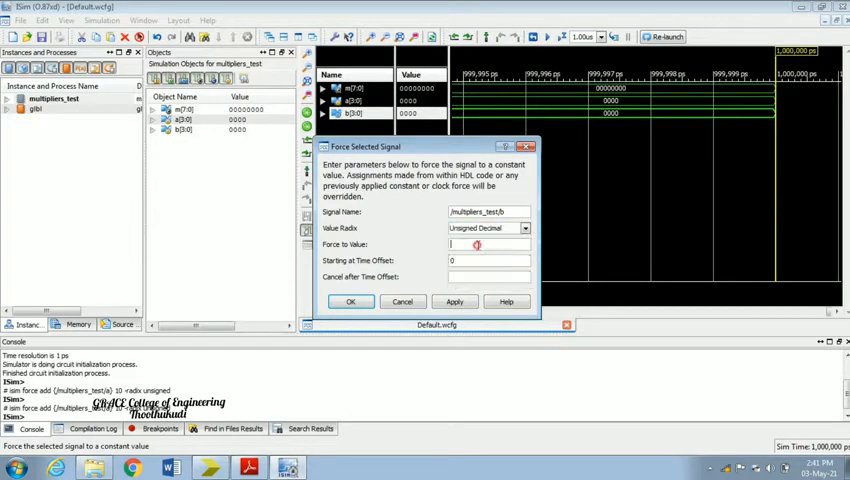
text(10)
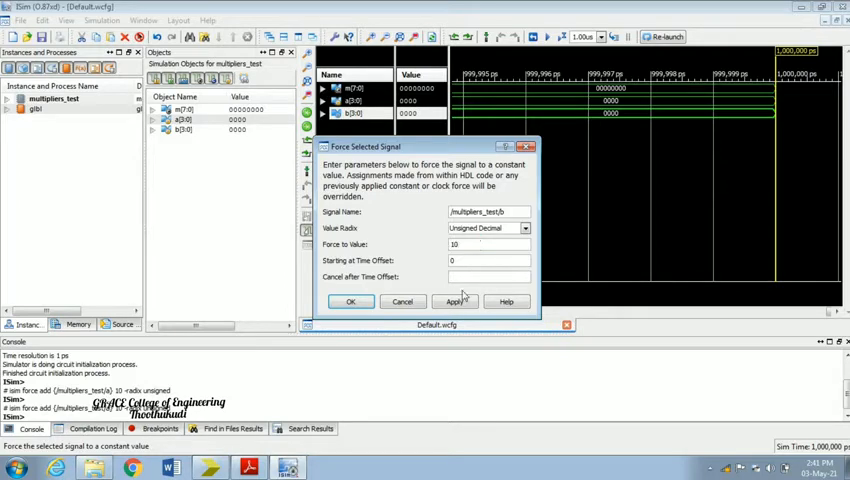
click(350, 300)
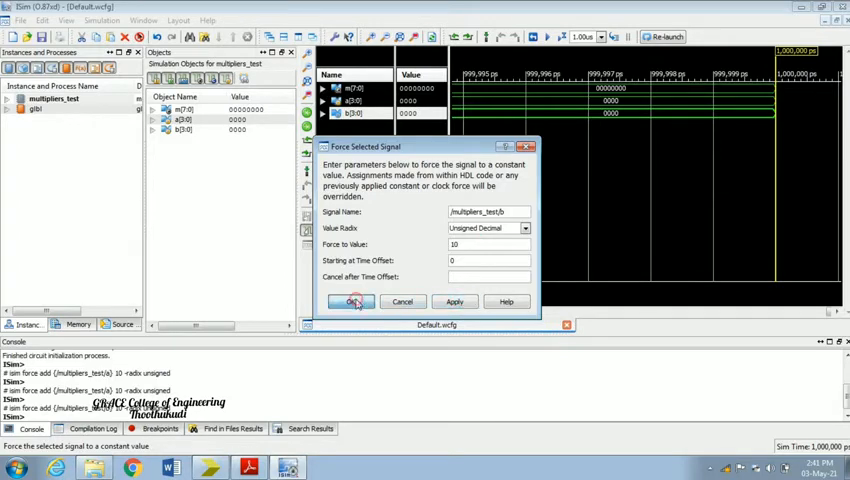
click(350, 300)
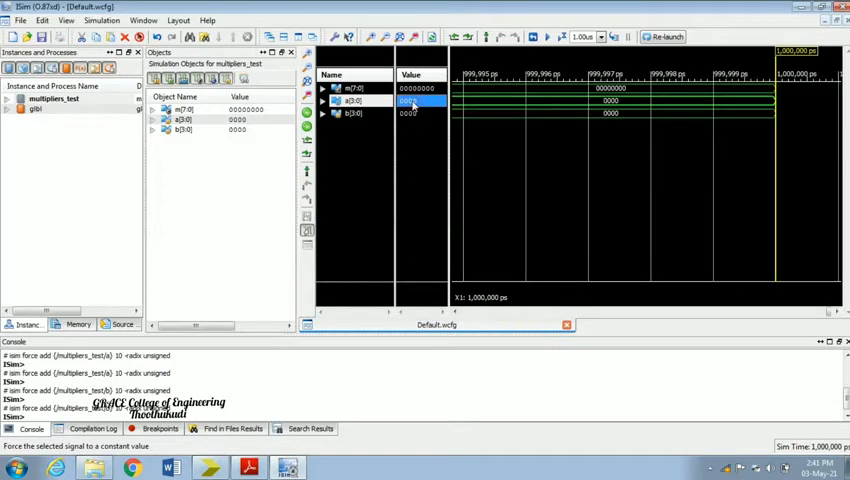
Run the simulation for the set time so it advances to 2,000,000 ps
click(100, 20)
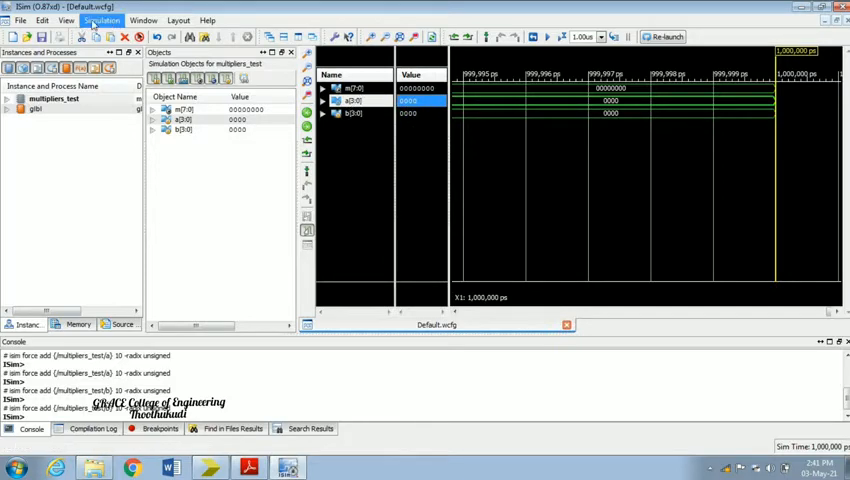
click(42, 36)
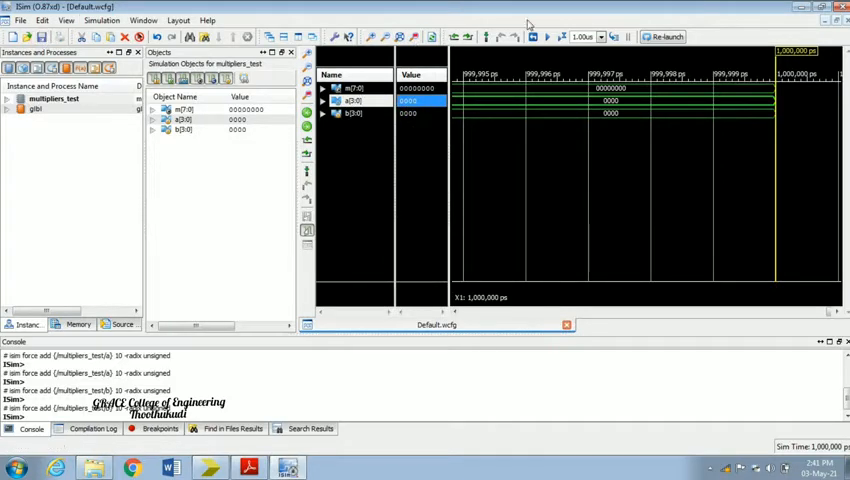
click(560, 36)
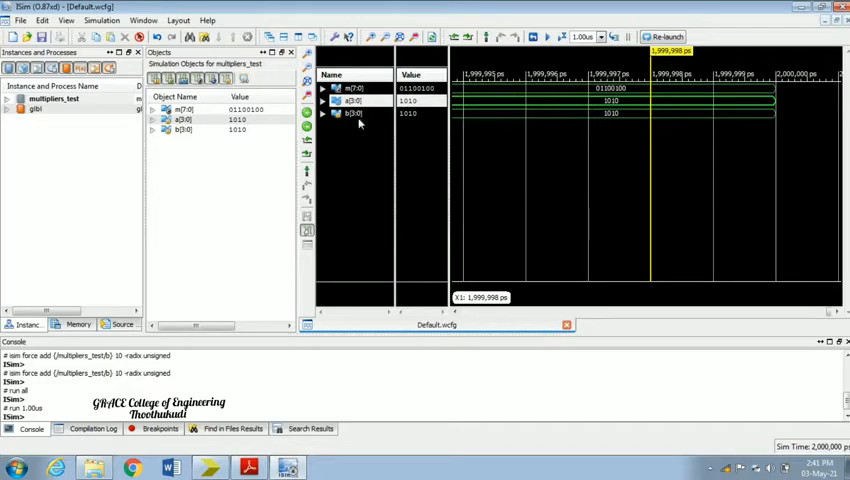
Show a, b and product m in Unsigned Decimal radix, reading 10, 10 and 100
click(354, 100)
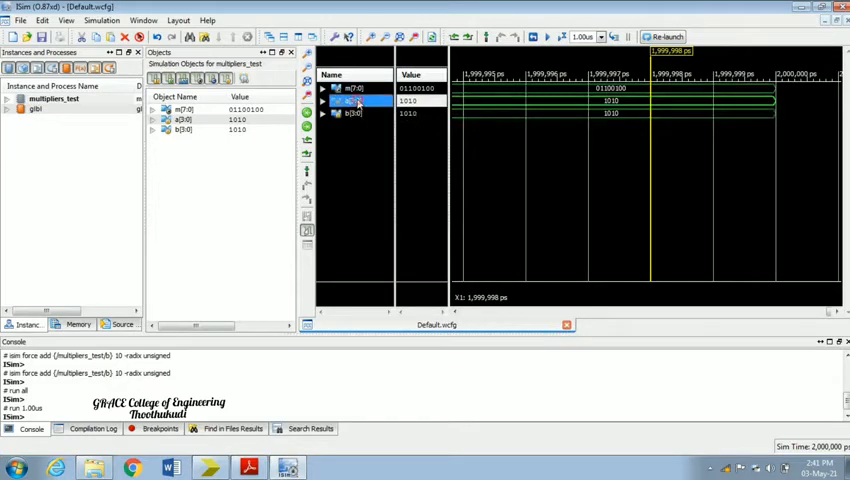
right_click(356, 100)
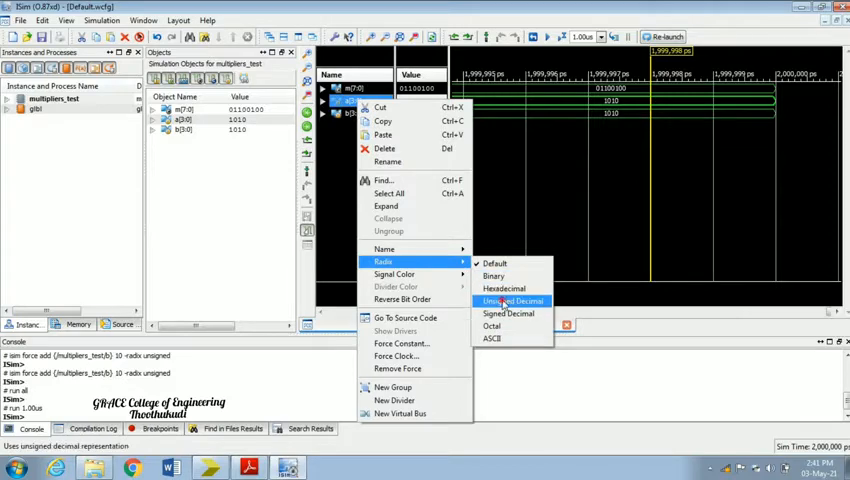
click(512, 300)
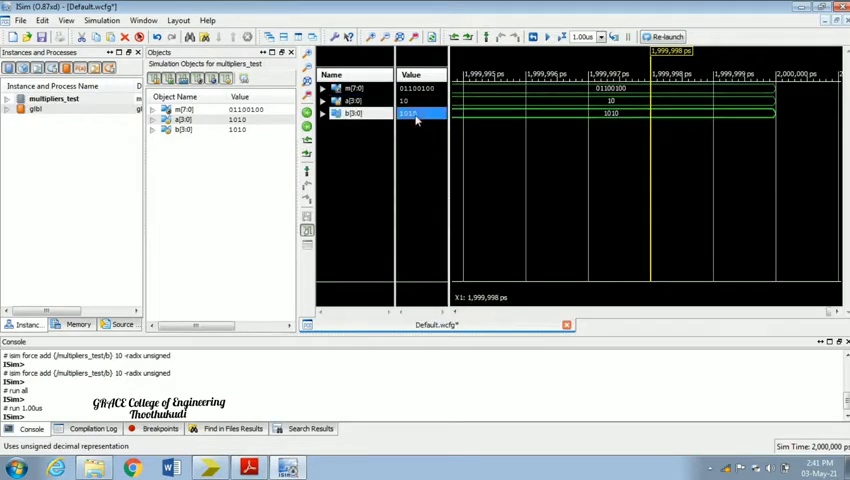
right_click(410, 112)
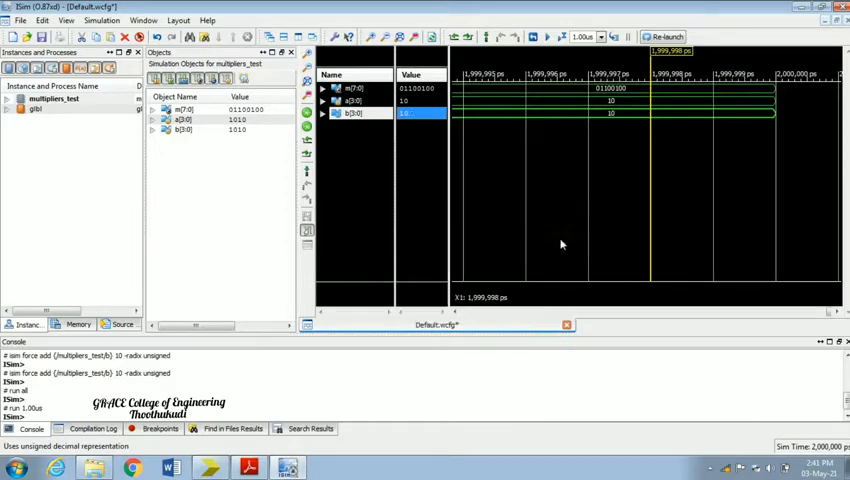
click(418, 88)
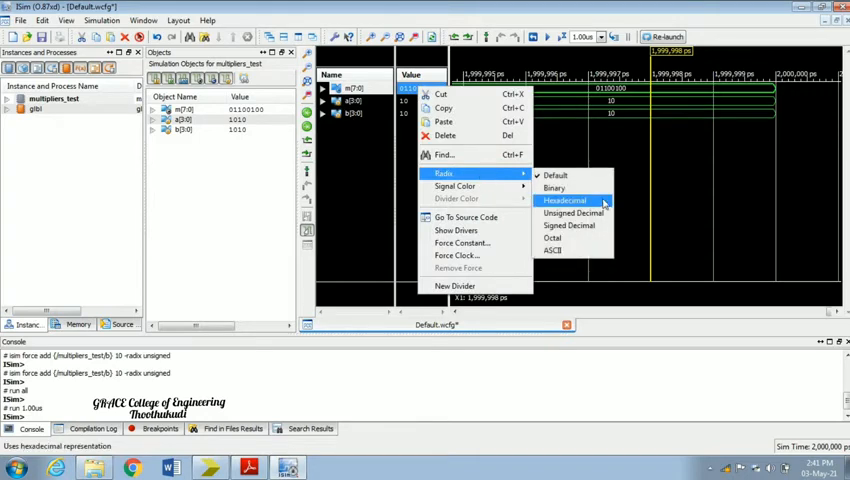
click(572, 212)
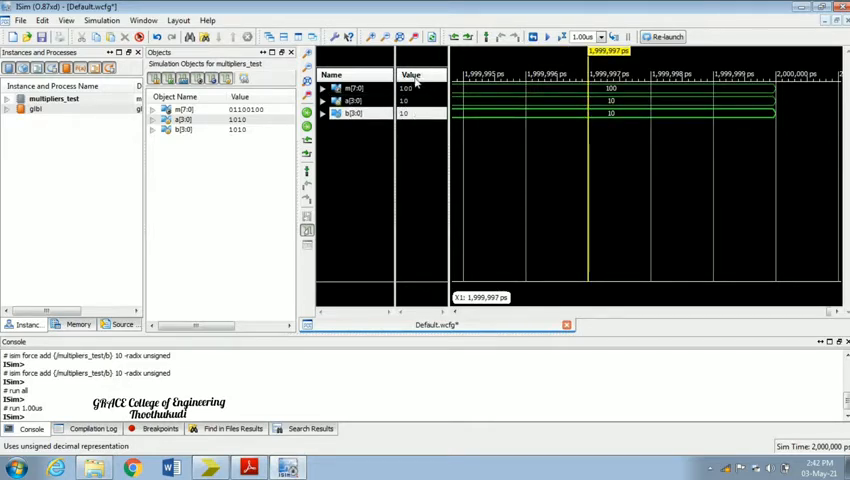
mouse_move(460, 148)
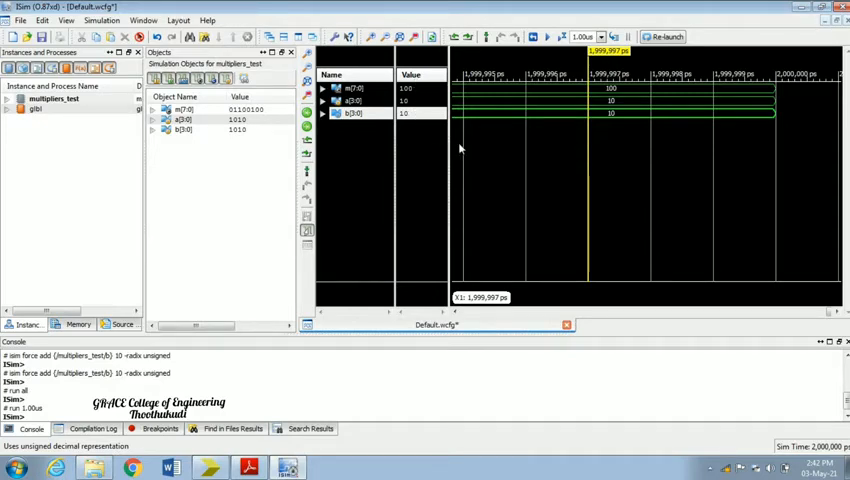
mouse_move(448, 188)
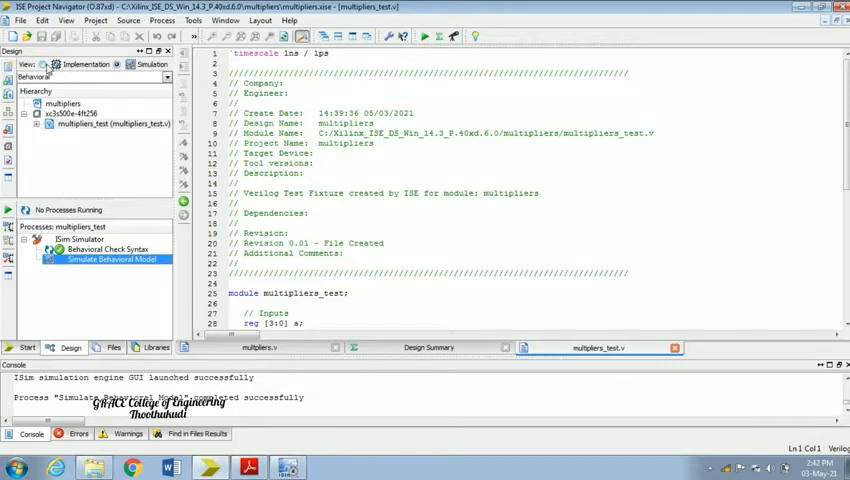
Synthesize the multipliers module and launch View RTL Schematic from the Implementation view
click(70, 100)
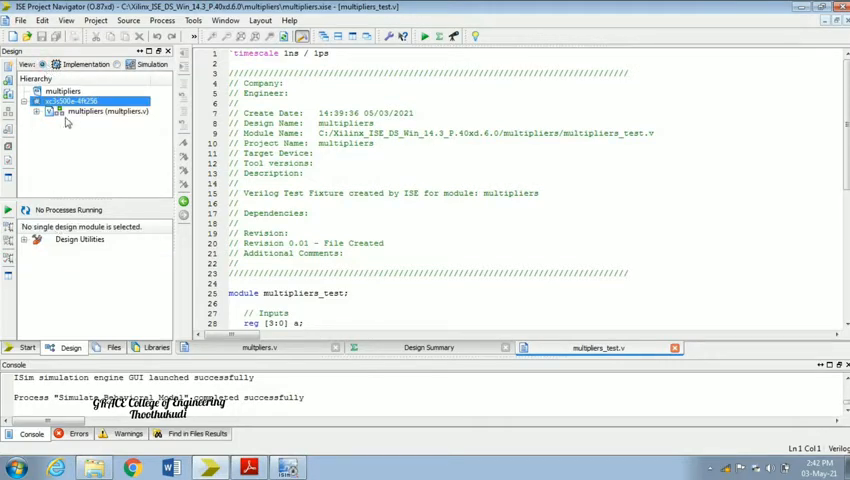
click(100, 112)
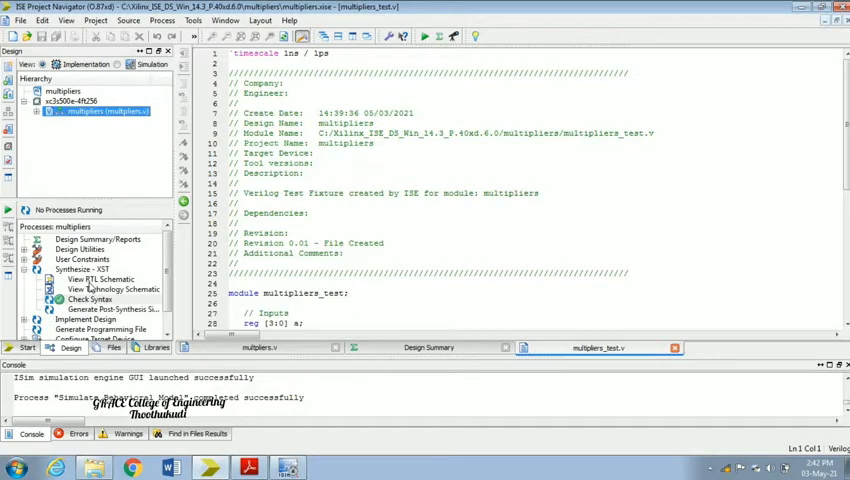
double_click(104, 280)
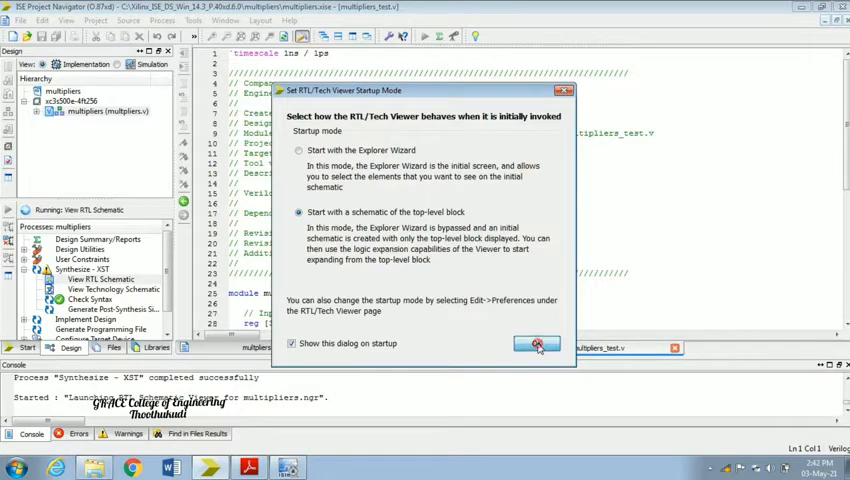
Start with the top-level multipliers schematic and zoom into its half-adder blocks
click(536, 344)
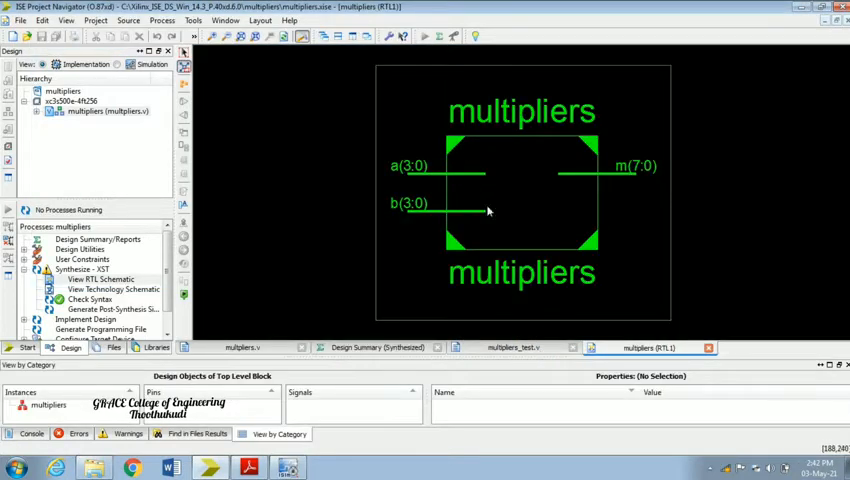
mouse_move(488, 218)
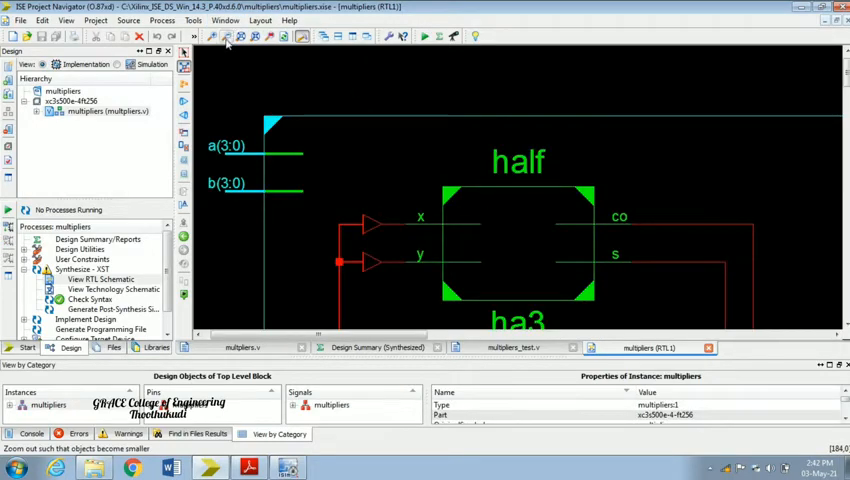
click(226, 36)
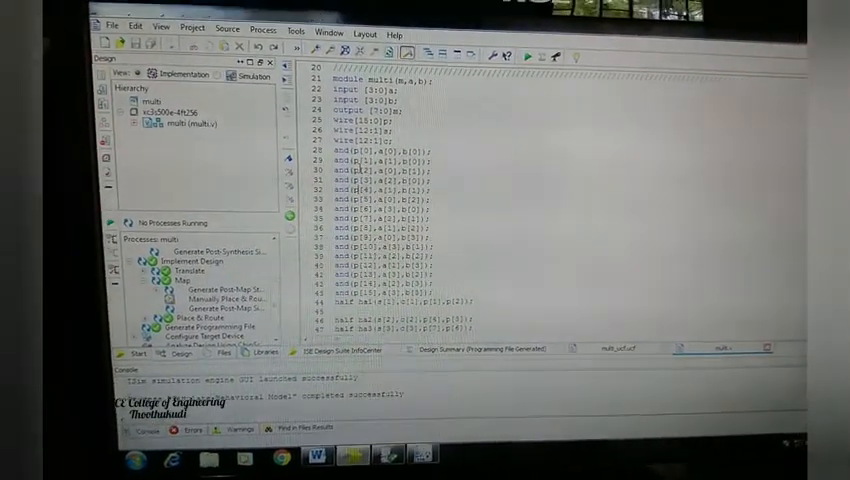
Add a new Implementation Constraints File source to the project from the device's New Source wizard
click(176, 102)
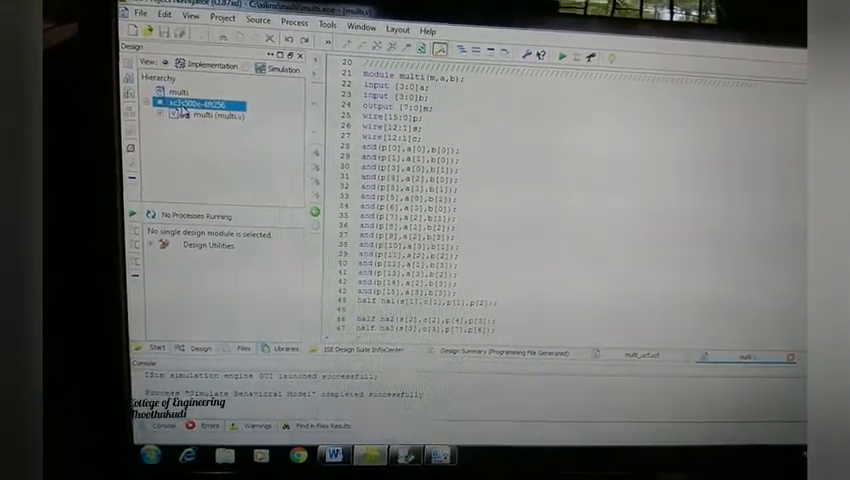
right_click(190, 102)
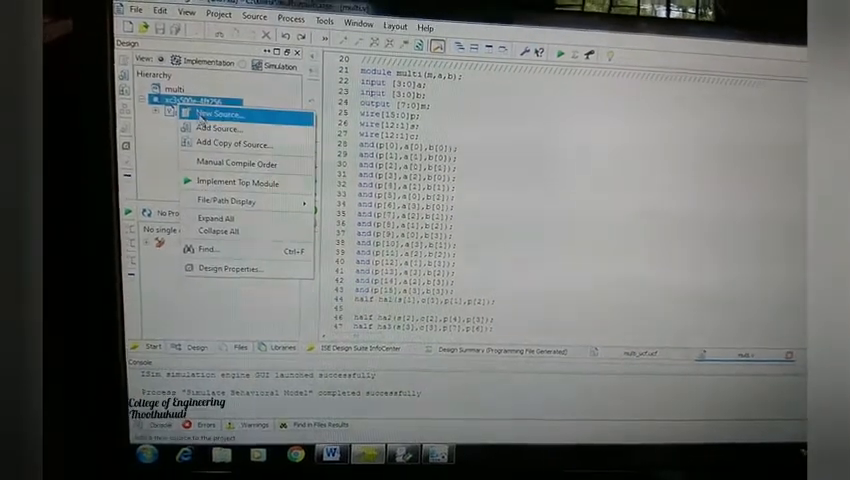
click(214, 112)
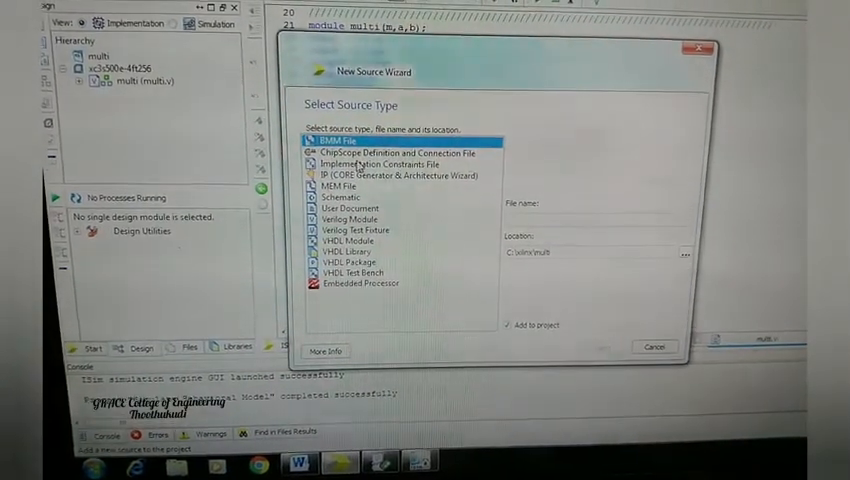
click(384, 164)
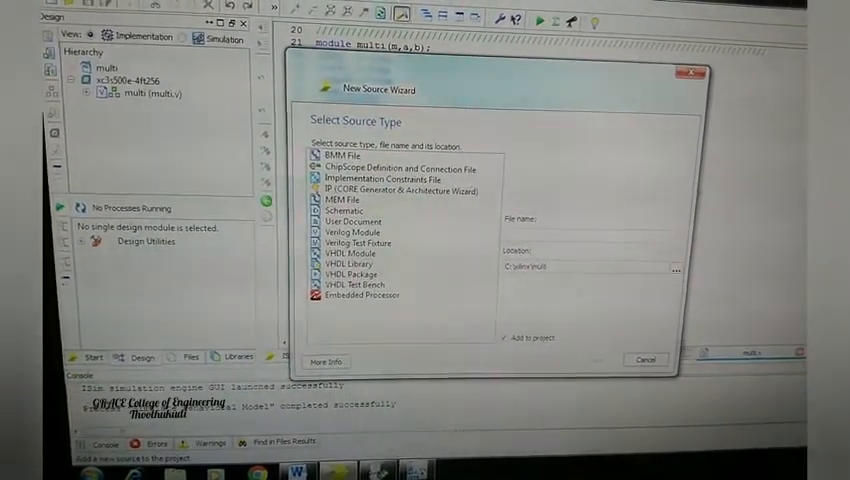
click(644, 360)
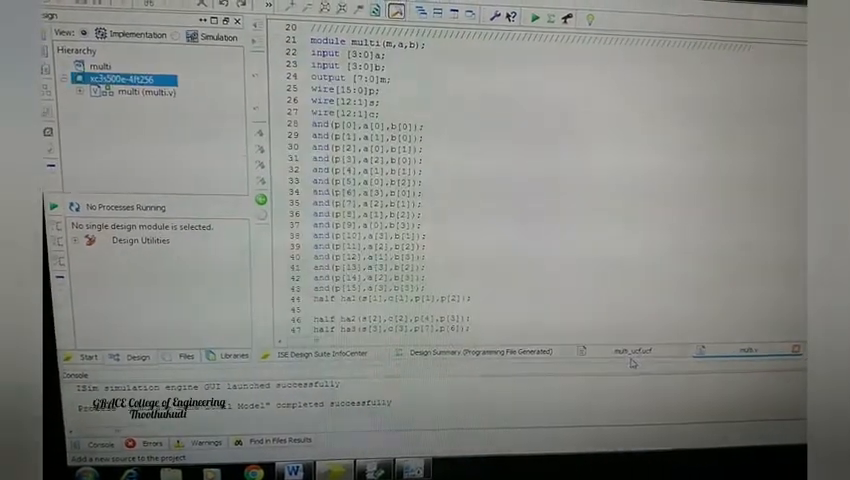
Open the multi_ucf constraints file and enter NET ... LOC pin assignments for every port
click(90, 92)
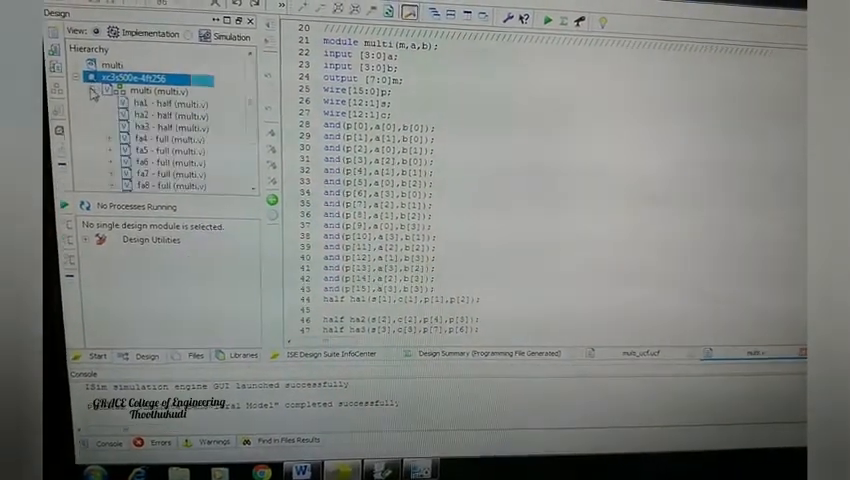
scroll(down, 3)
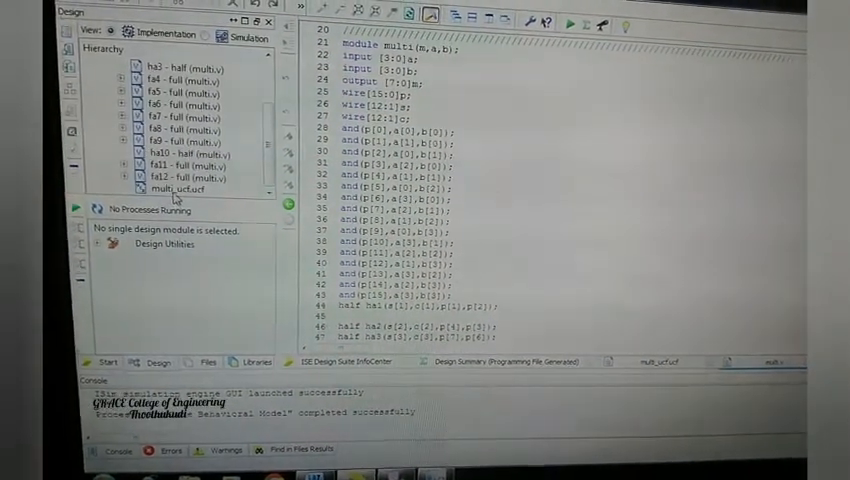
click(170, 188)
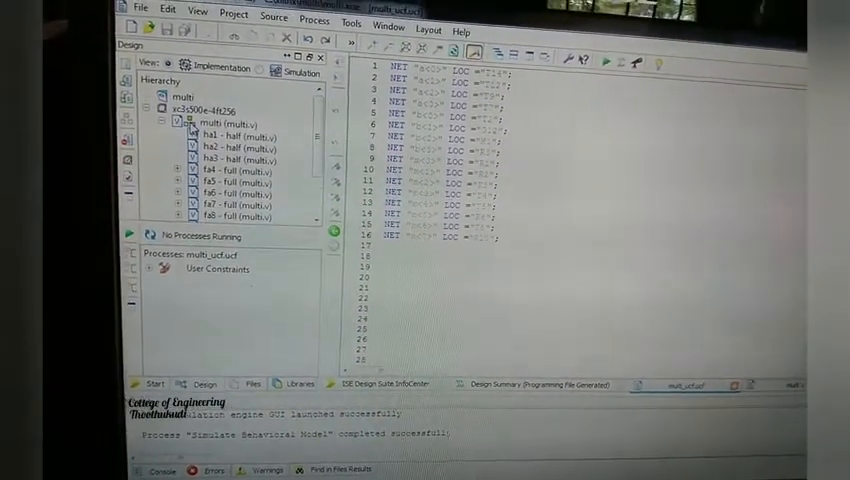
Run Implement Design on the multi top module through Translate, Map and Place & Route
click(210, 126)
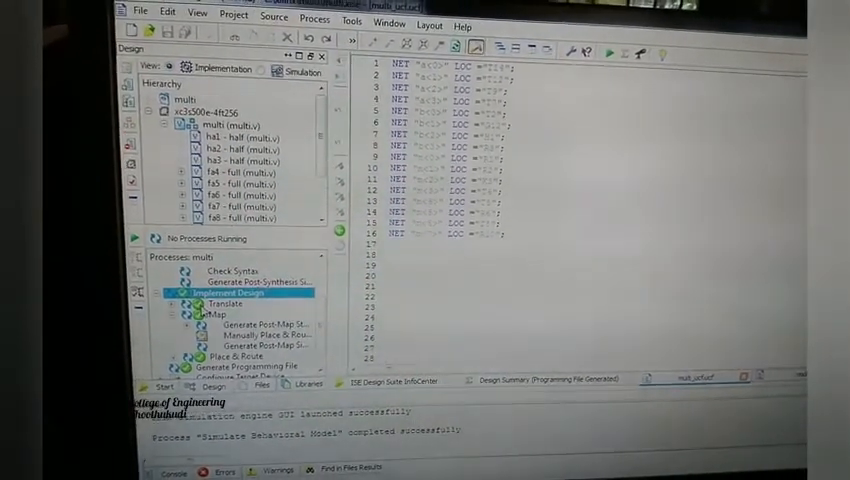
click(224, 306)
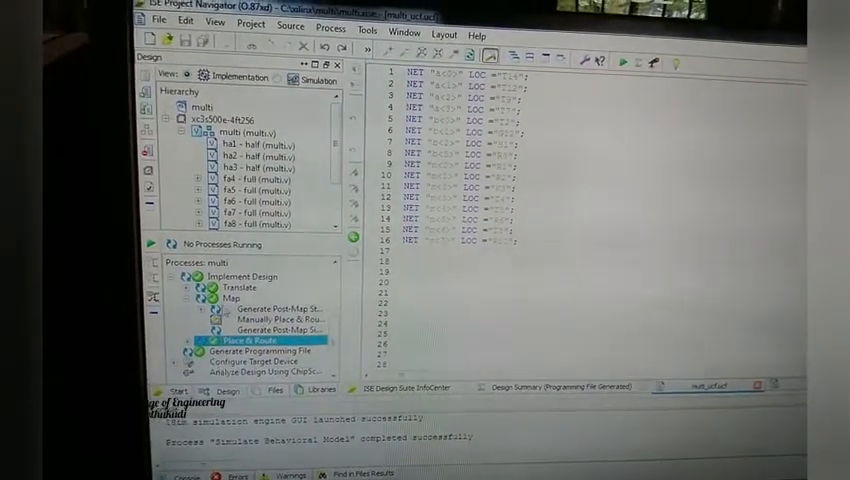
click(250, 352)
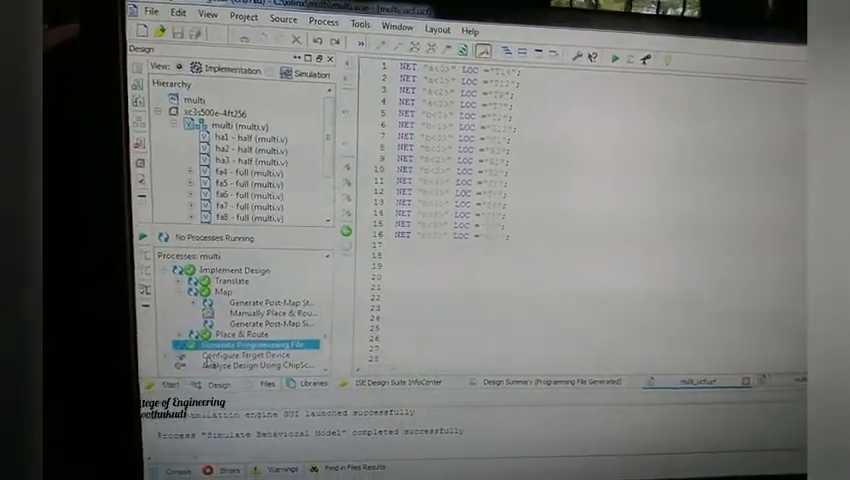
Generate the programming file and configure the target device, launching iMPACT with the FPGA detected
click(236, 356)
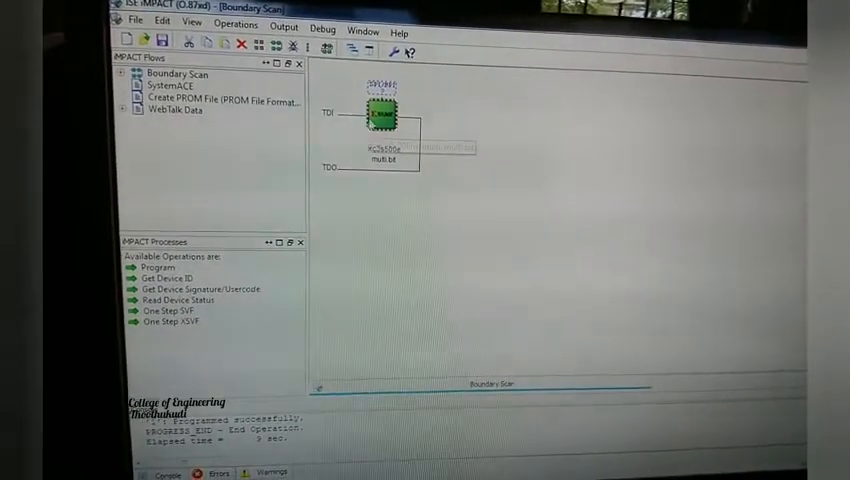
Program the detected FPGA in the Boundary Scan chain with the multiplier design
right_click(382, 112)
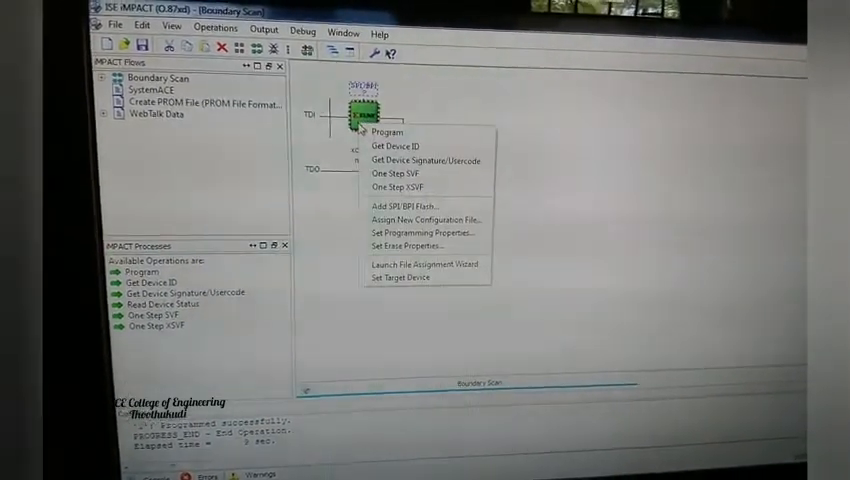
click(388, 132)
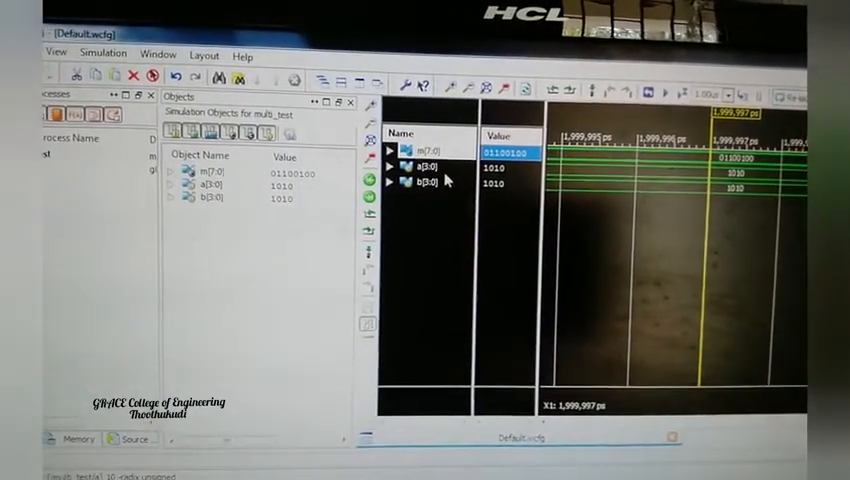
Read the waveform: product m shows 01100100 for inputs a and b at 1010
click(430, 168)
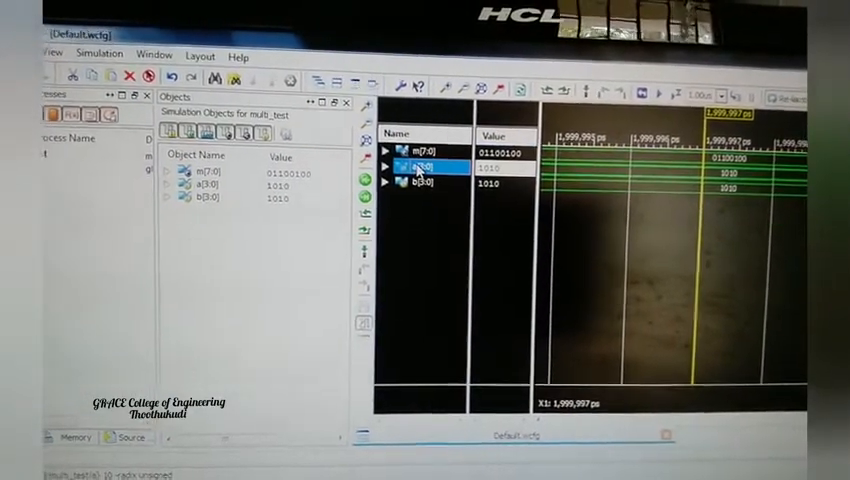